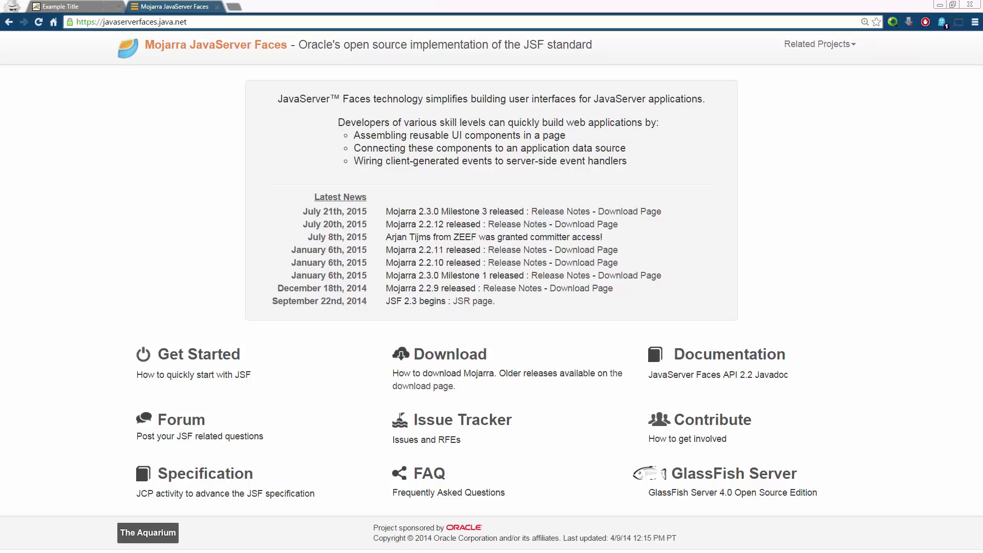
pyautogui.moveTo(890, 286)
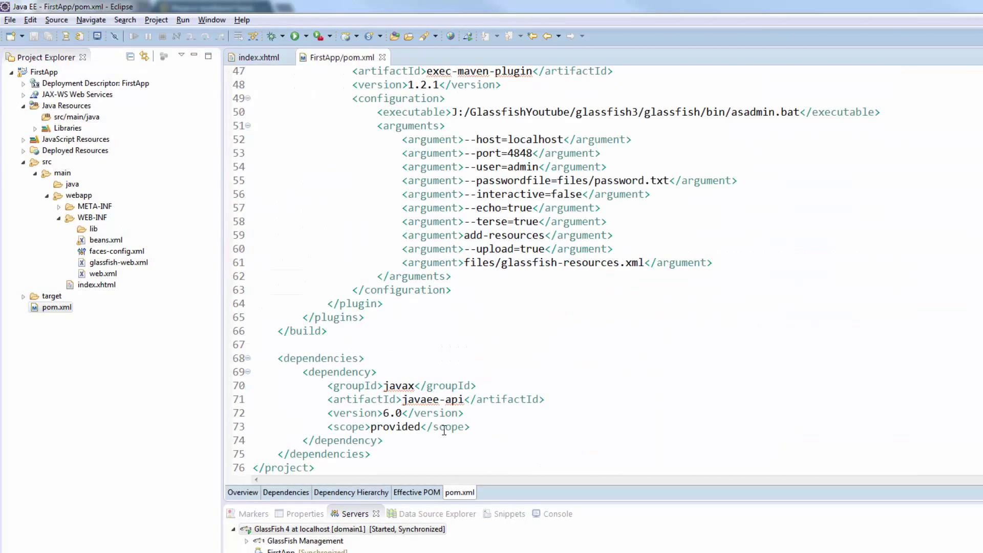
# Look over the javaee-api 6.0 dependency in pom.xml, then return to index.xhtml
pyautogui.click(411, 398)
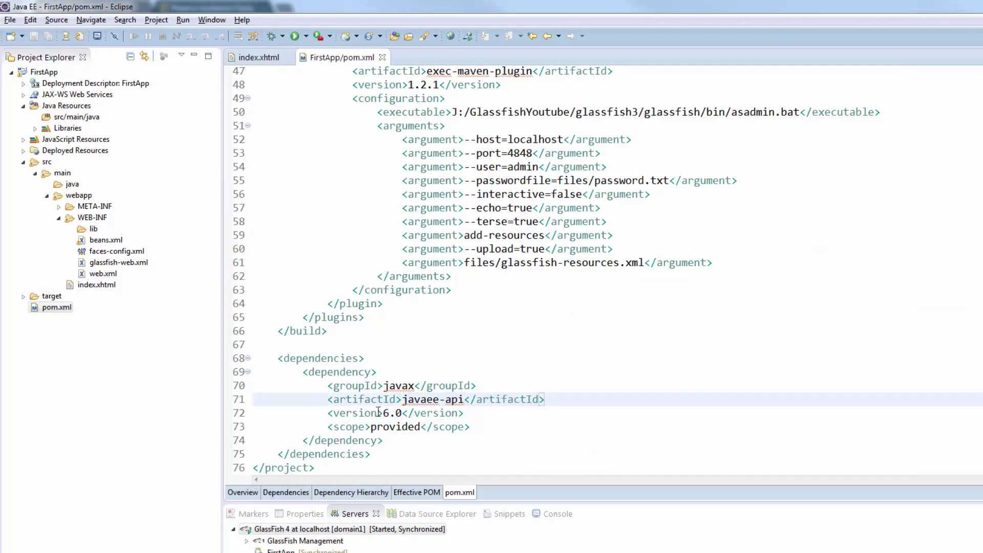
pyautogui.click(258, 57)
pyautogui.write('<h:form >')
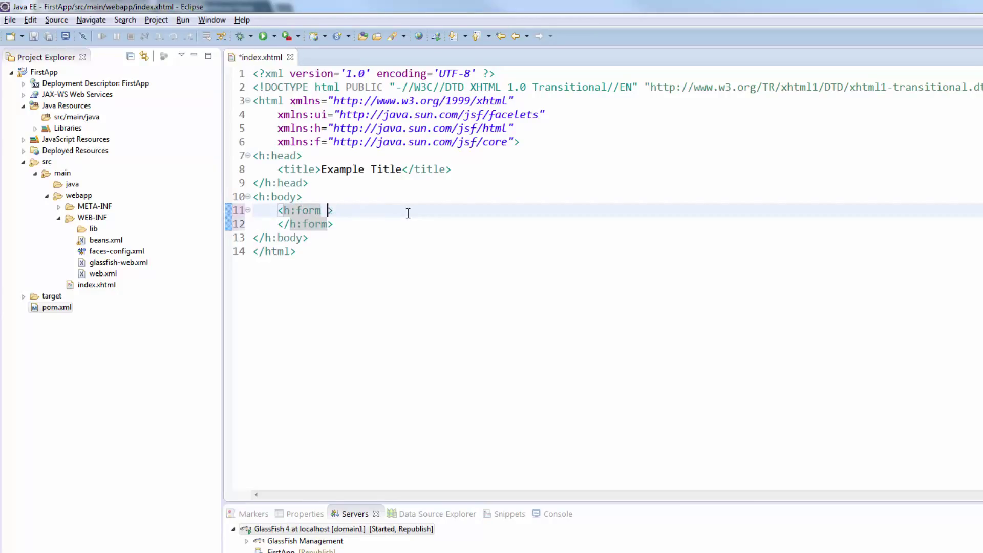
# Add multipart enctype, an h:inputFile bound to uploadBean.file and an Upload h:commandButton calling uploadBean.upload
pyautogui.write('enctype="multipart/form-data')
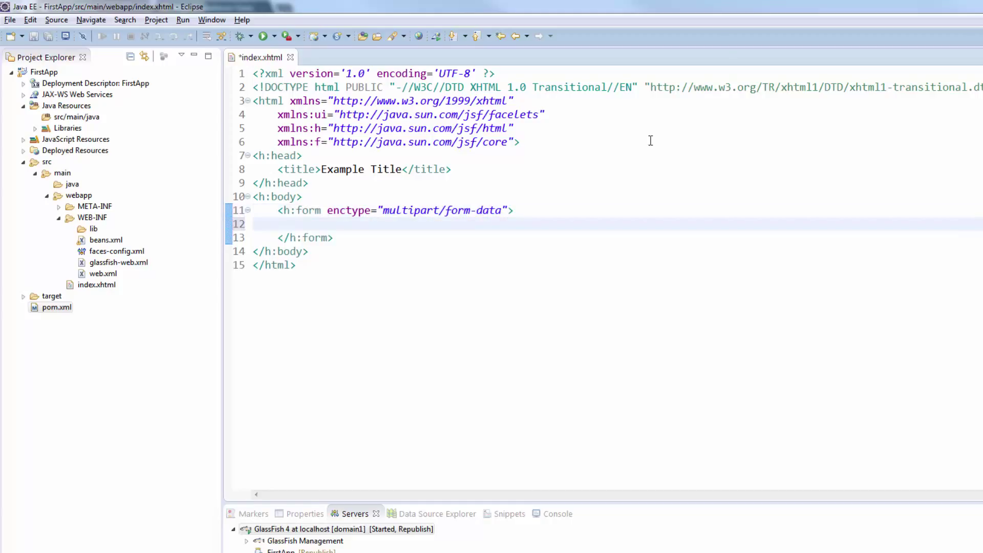
pyautogui.write('<h:')
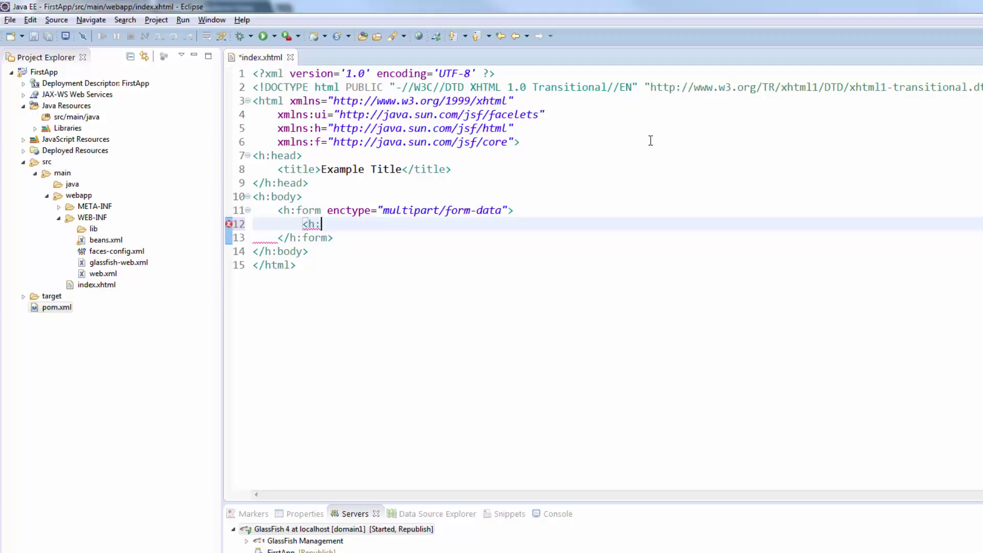
pyautogui.write('inputFile />')
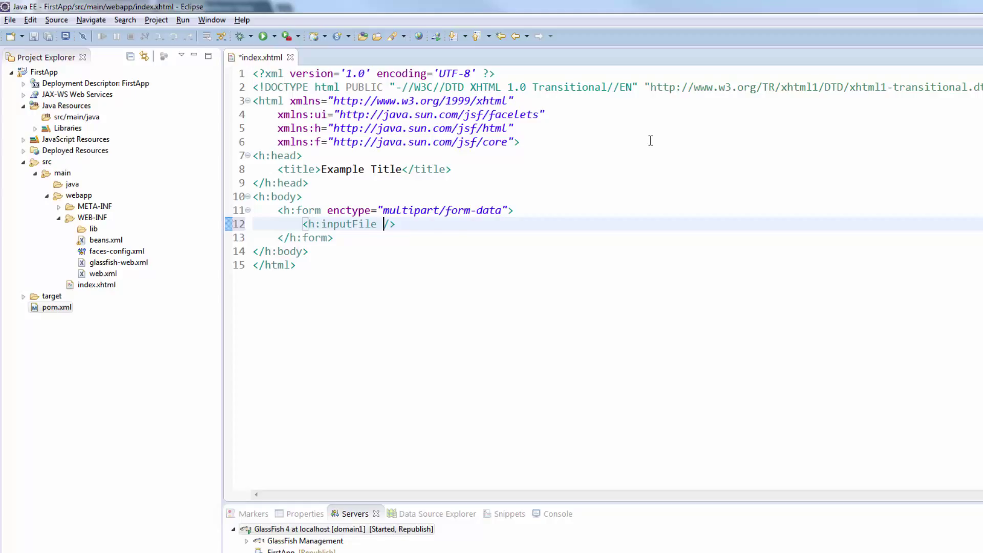
pyautogui.write('value="#{uplod}"')
pyautogui.write('<h:co')
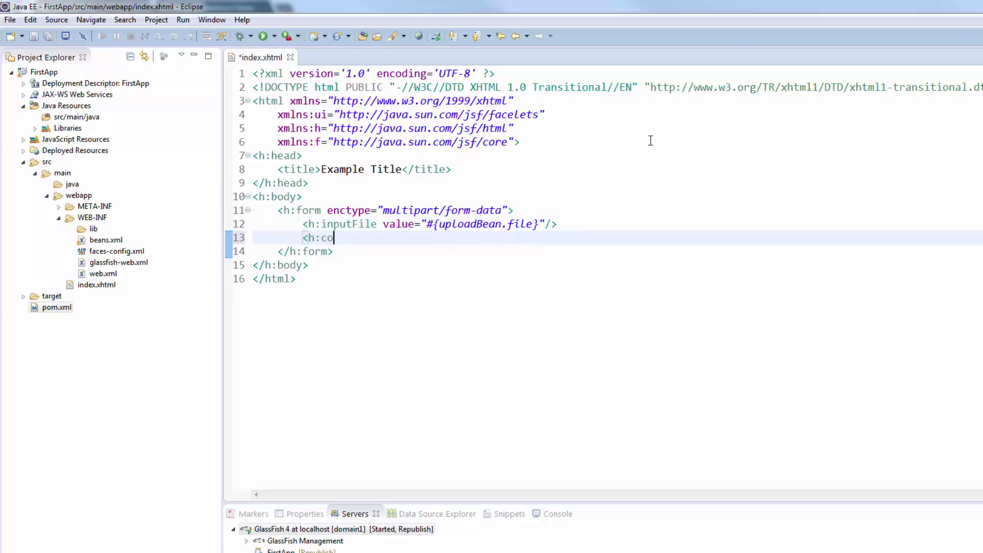
pyautogui.write('mmandButton value="Upload')
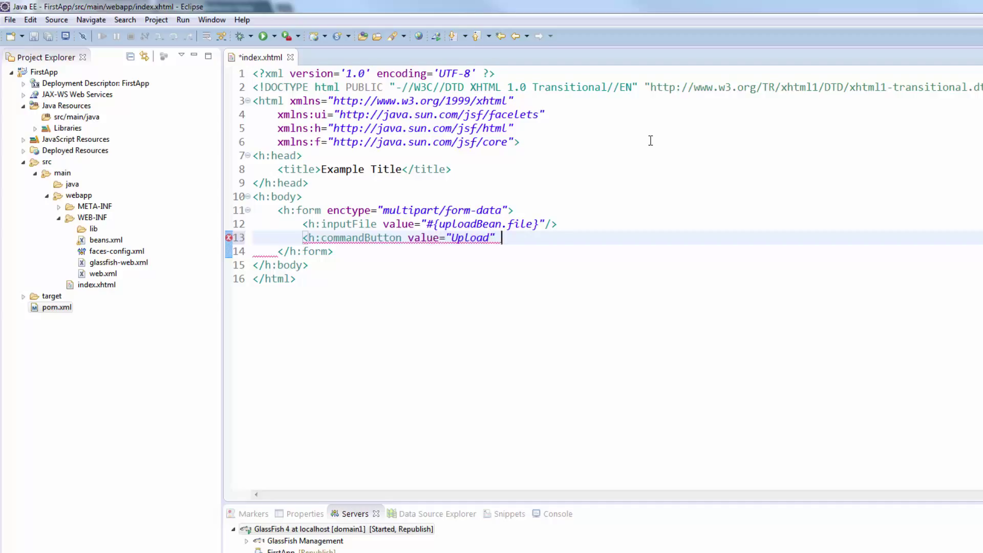
pyautogui.write('action="#{uplo}"')
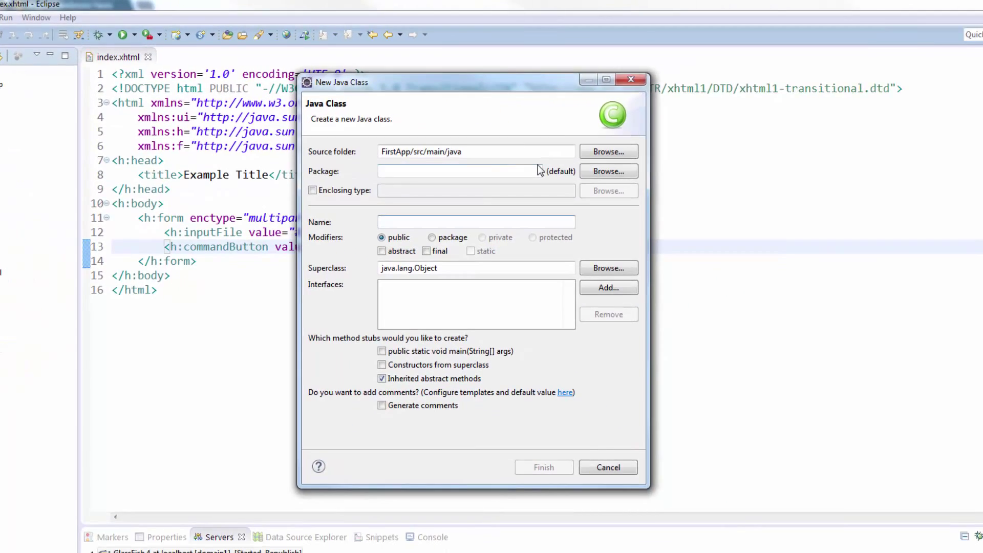
# Name the new class UploadBean in the New Java Class wizard
pyautogui.click(544, 467)
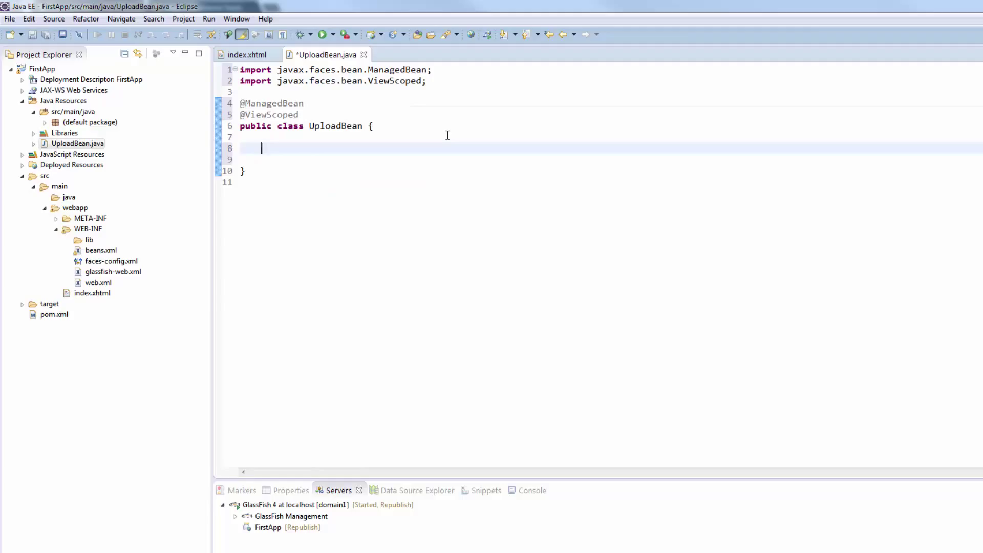
# Declare a private Part file field with getter and setter and an empty public void upload() method
pyautogui.write('private Part')
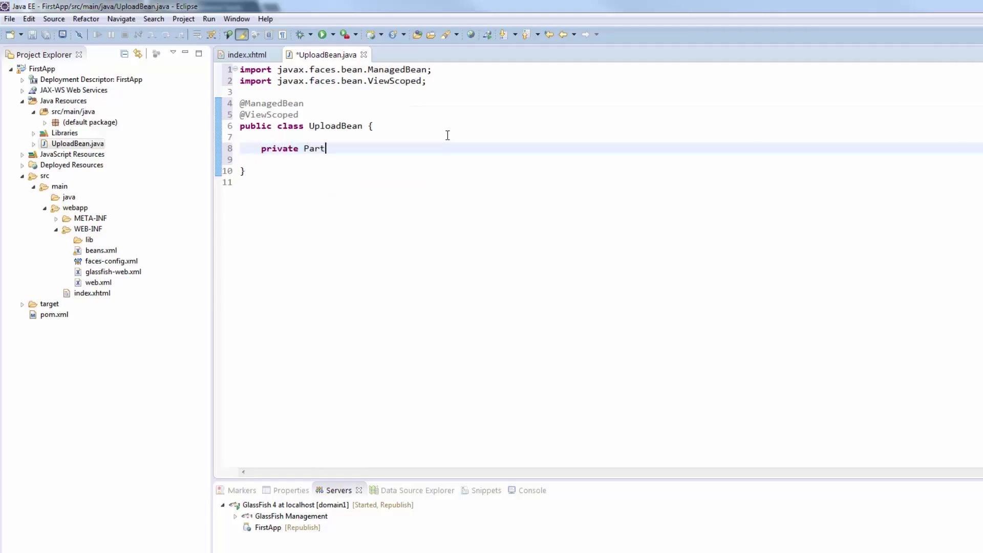
pyautogui.press('ctrl+space')
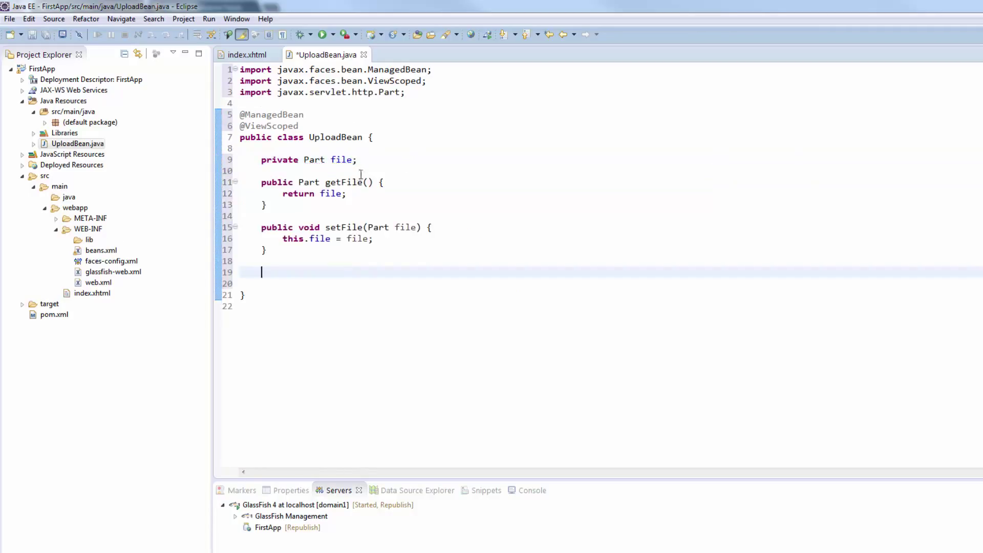
pyautogui.write('public void upload() {')
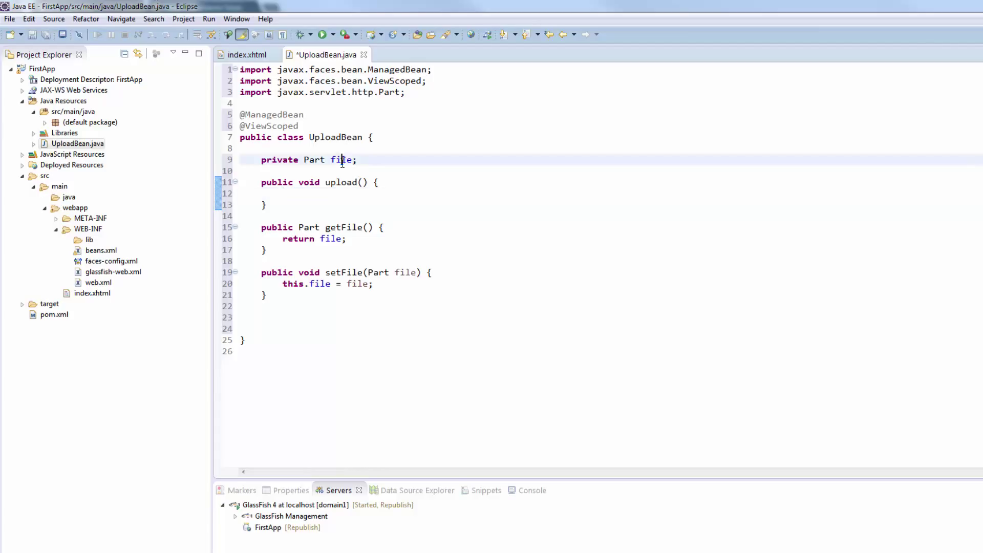
pyautogui.click(284, 193)
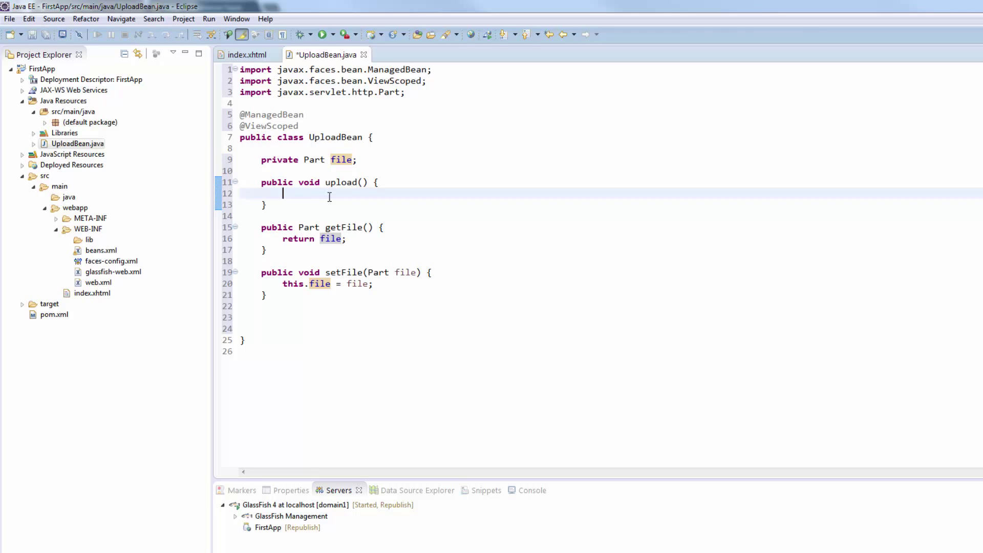
# Read the whole upload into fileContent via a Scanner on file.getInputStream() with delimiter "\\A"
pyautogui.write('Sc')
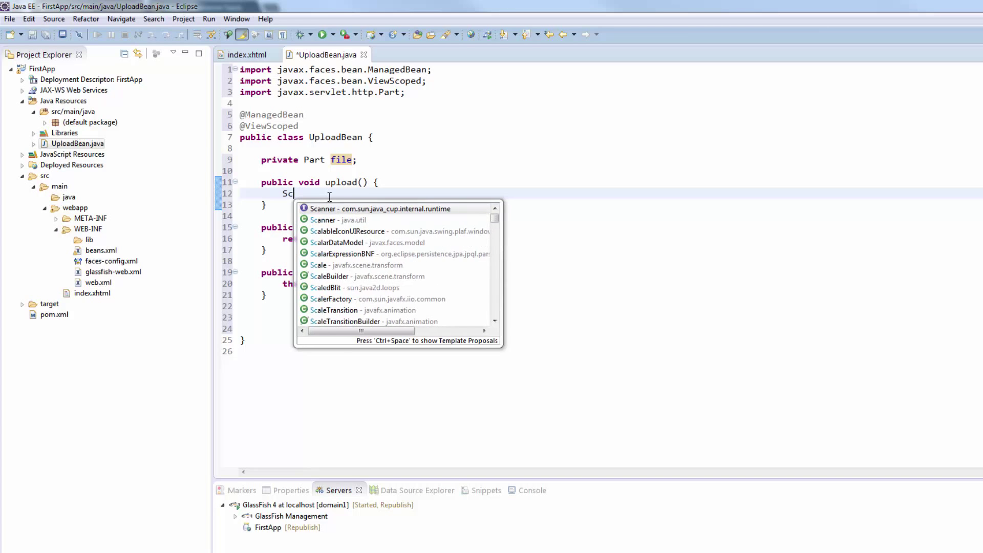
pyautogui.click(398, 207)
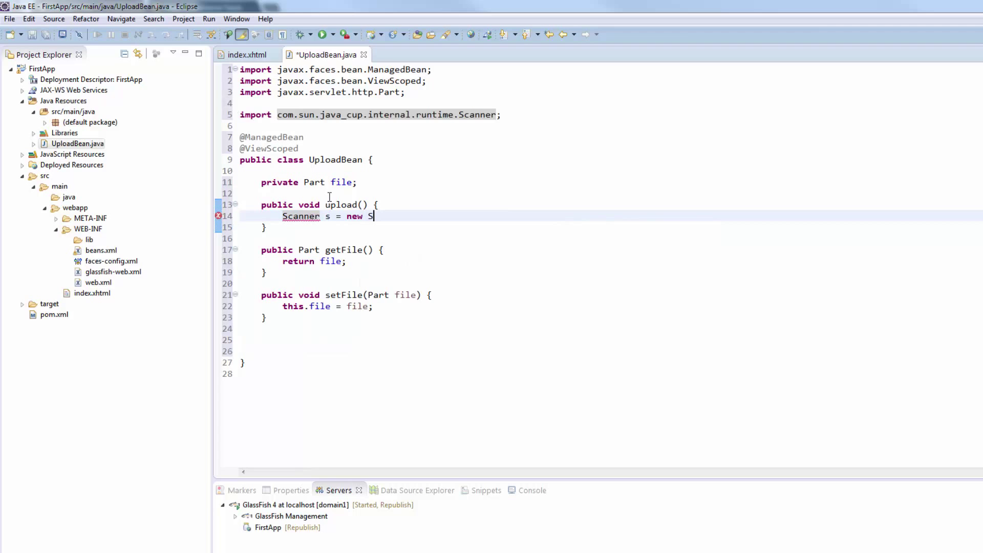
pyautogui.write('canner(fil')
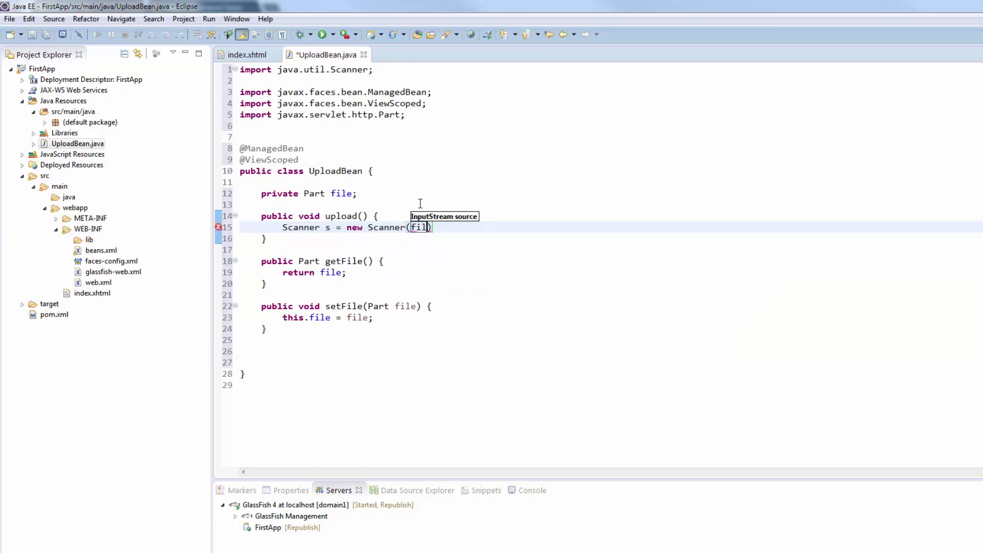
pyautogui.write('e.getInputStream()')
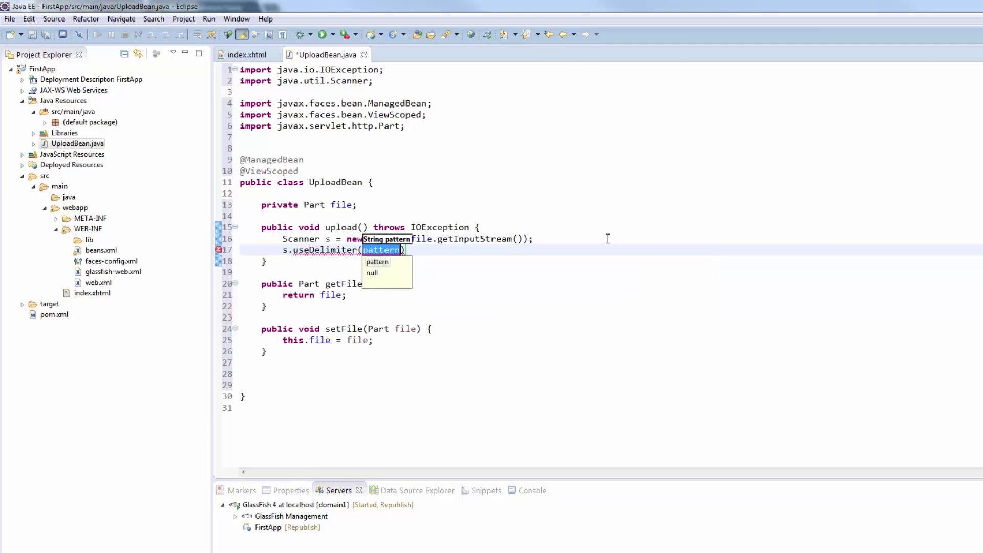
pyautogui.write('"\\\\A").next(')
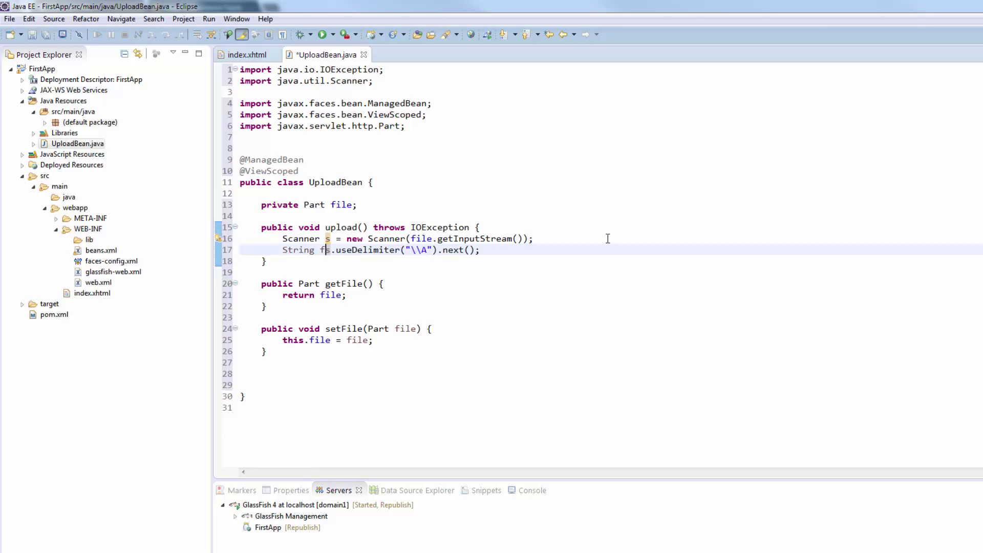
# Close the scanner, print fileContent with System.out and save UploadBean
pyautogui.write('ileContent =')
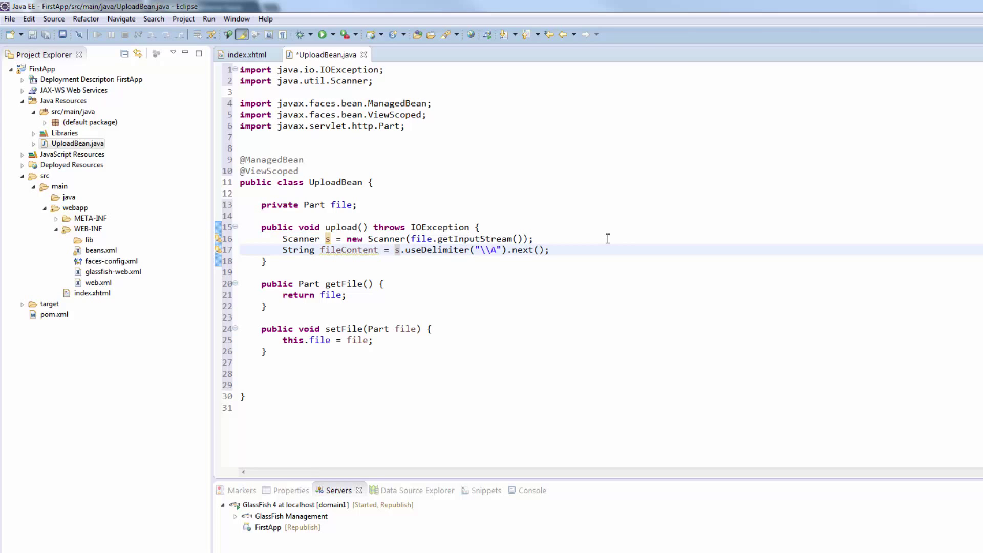
pyautogui.press('Enter')
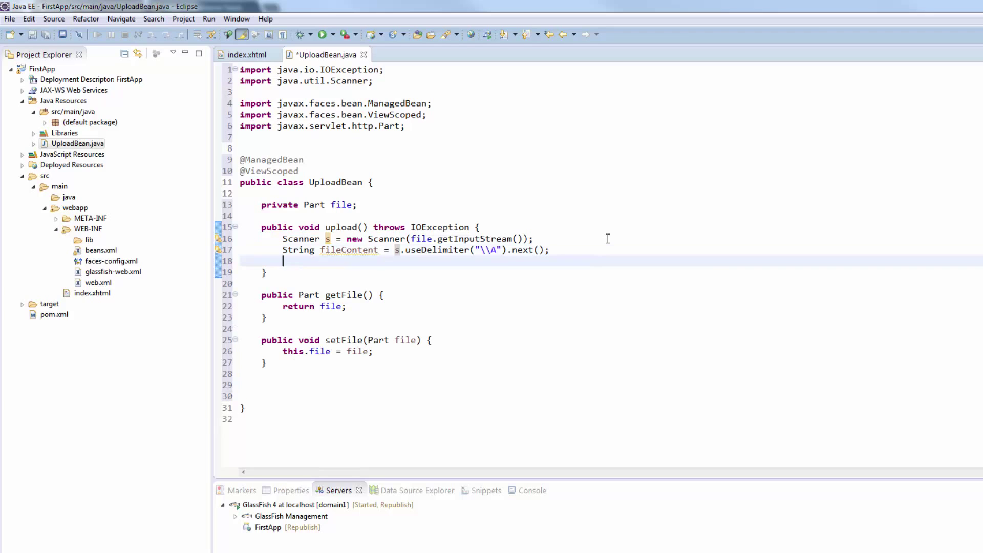
pyautogui.write('s.close();')
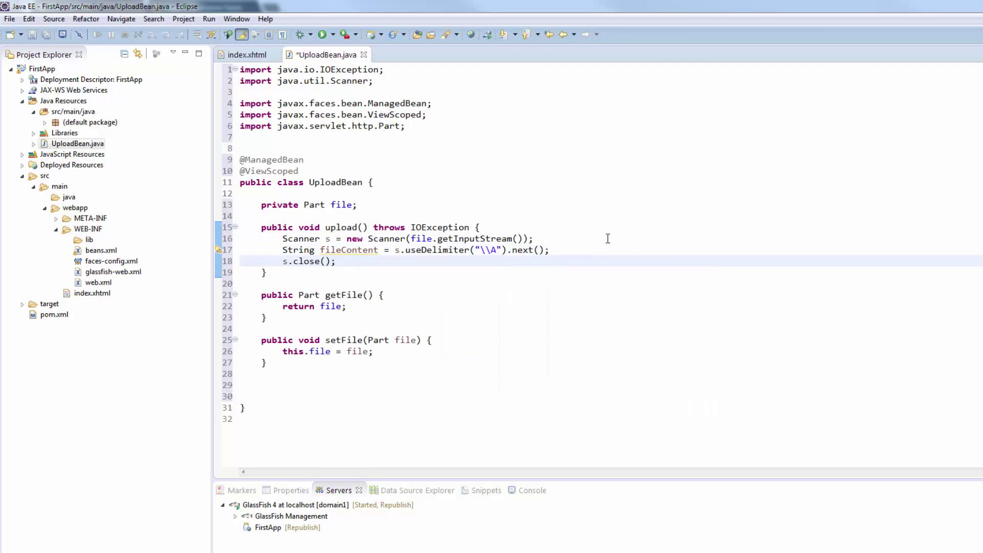
pyautogui.write('Syso')
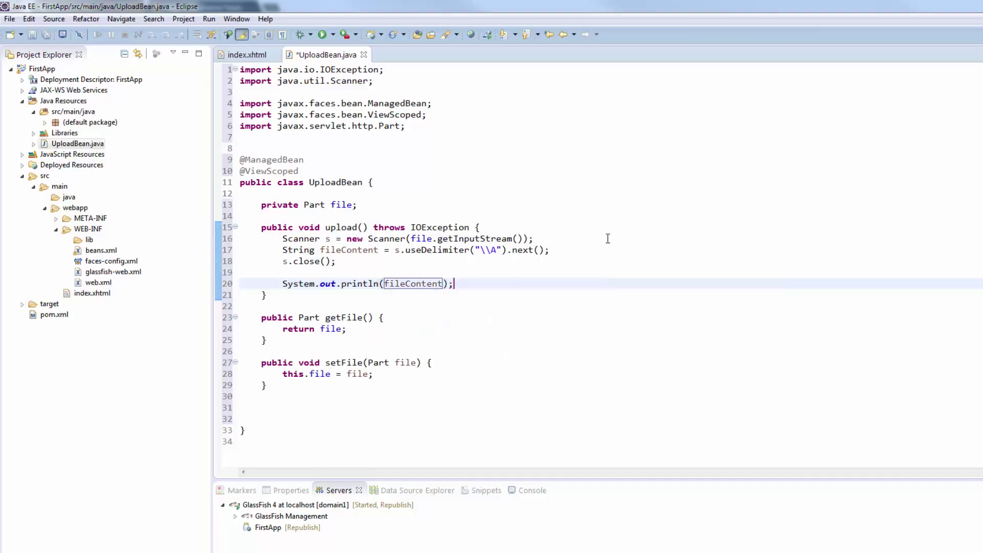
pyautogui.press('ctrl+s')
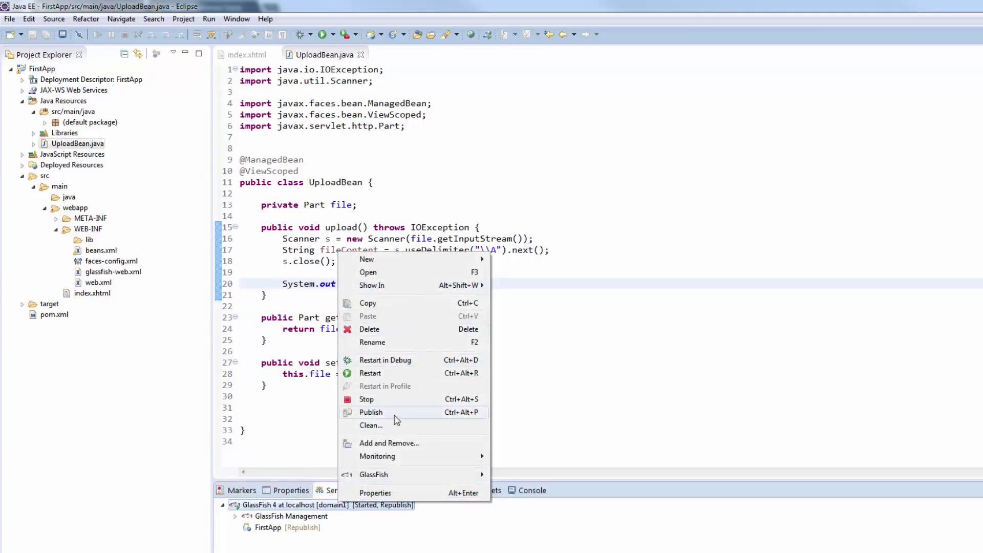
# Publish FirstApp to the GlassFish 4 server from the Servers view
pyautogui.click(371, 411)
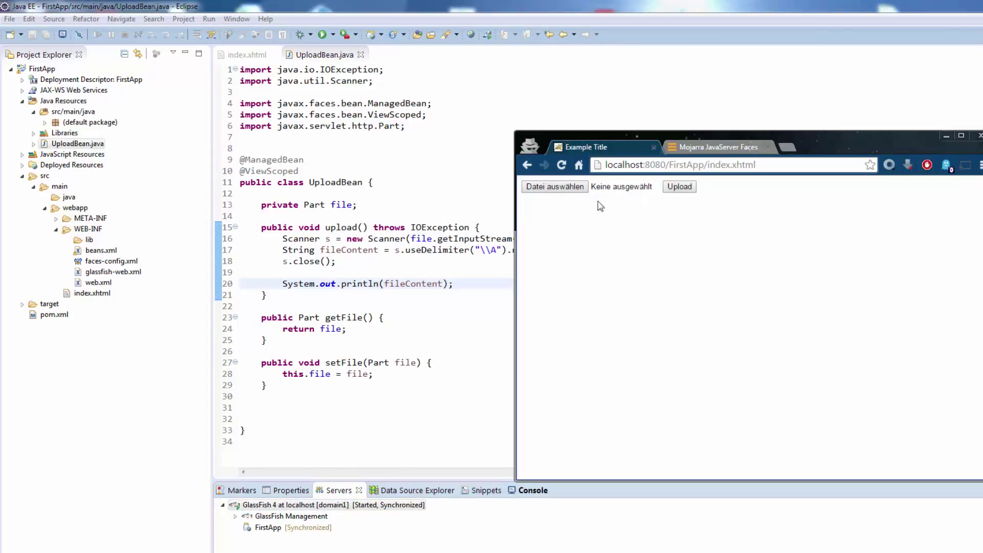
pyautogui.click(554, 186)
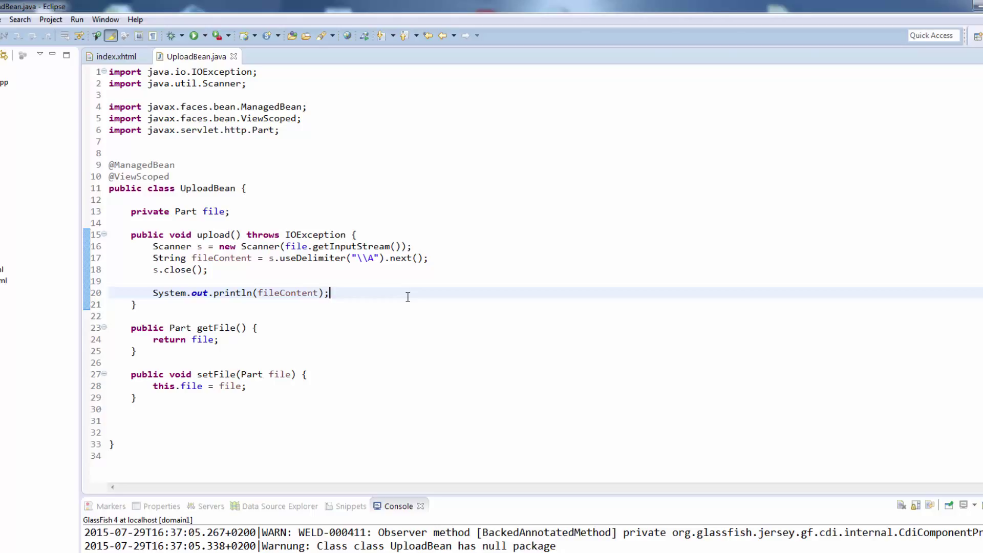
# Write to Paths.get("C:\\"+file.getSubmittedFileName()) with Files.write using content assist
pyautogui.write('File')
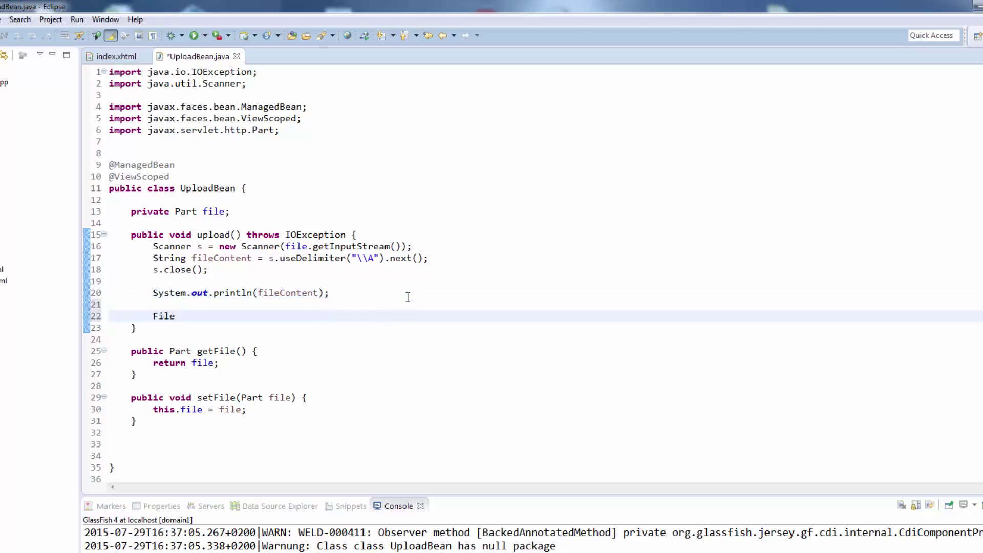
pyautogui.write('s.')
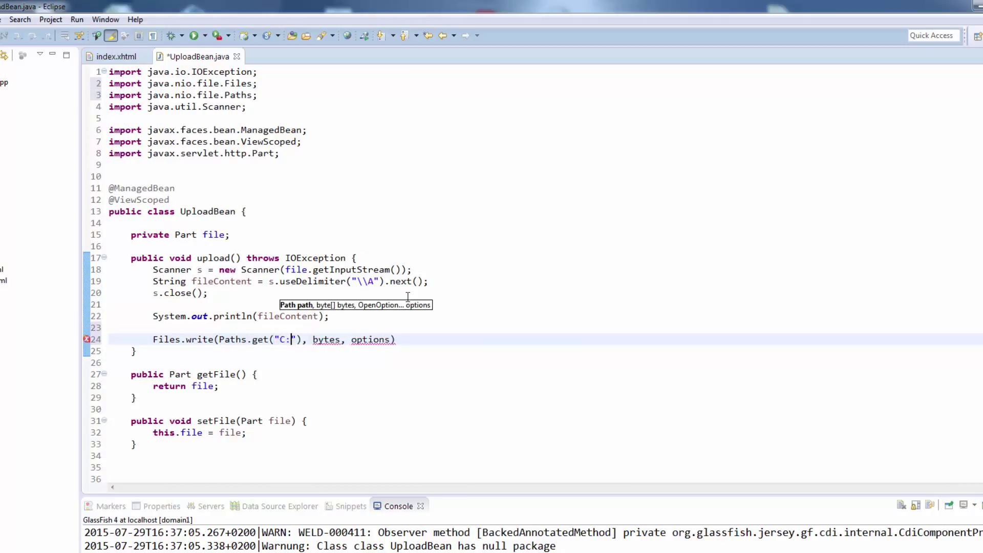
pyautogui.write('\\\\"+file.g')
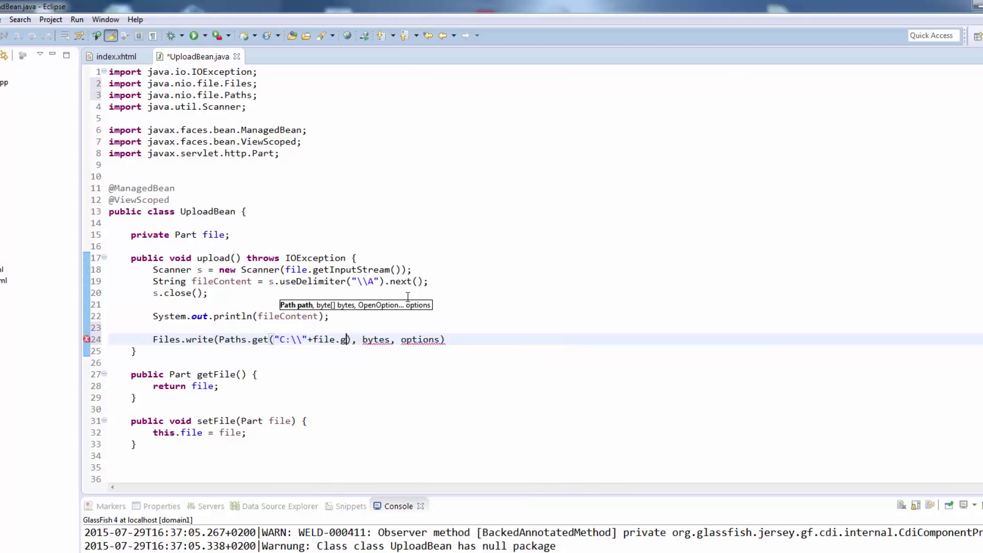
pyautogui.write('etSubmittedFileName()')
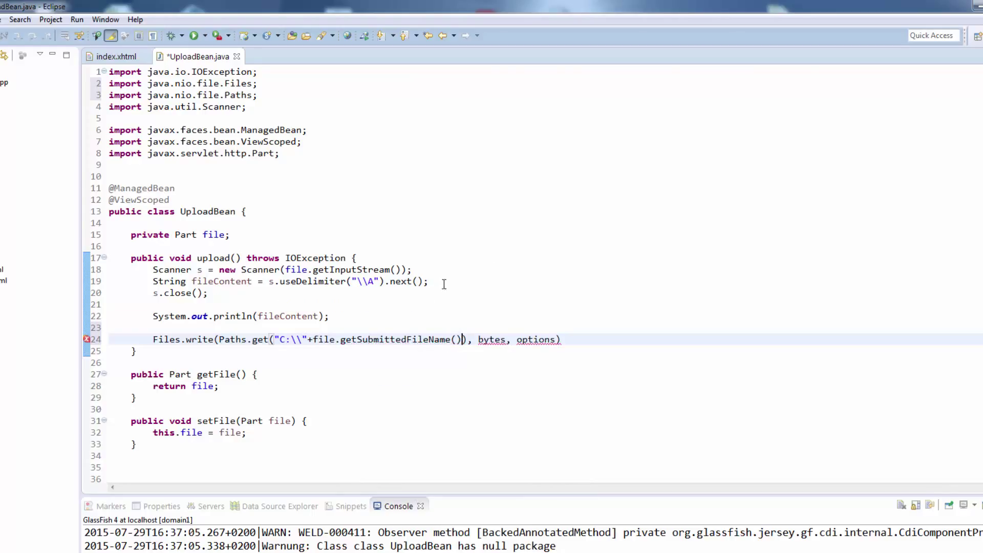
pyautogui.moveTo(468, 375)
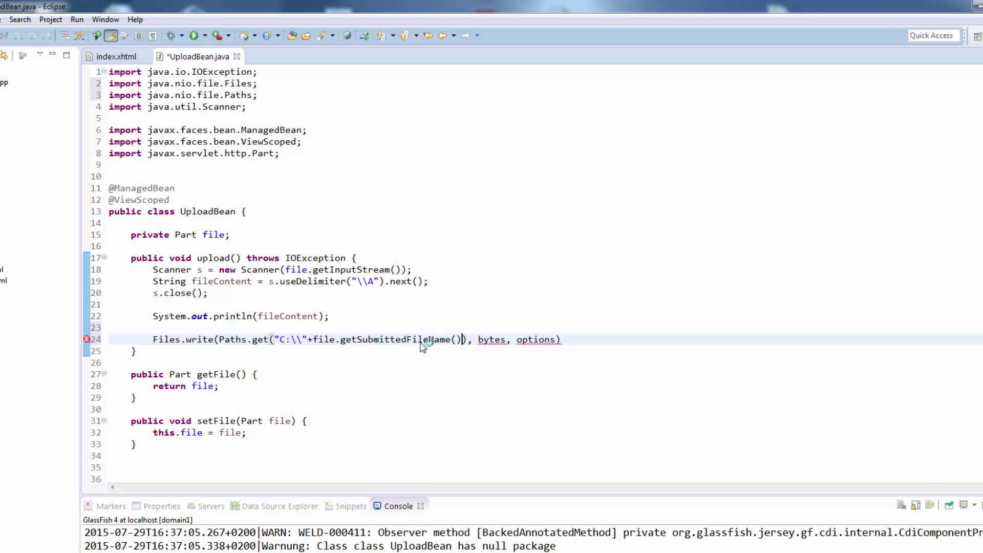
# Pass fileContent.getBytes() and StandardOpenOption.CREATE as the remaining Files.write arguments
pyautogui.click(492, 339)
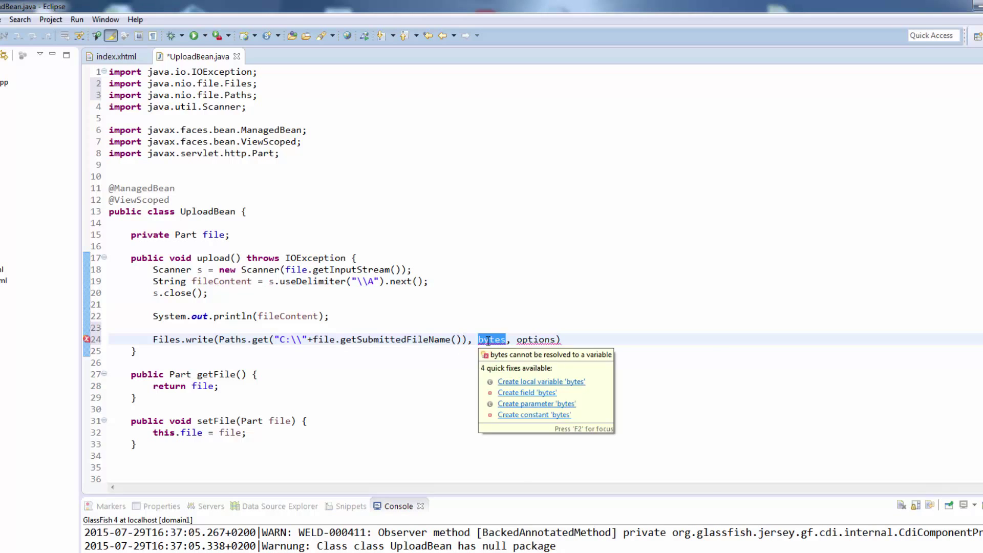
pyautogui.write('fileContent.getB')
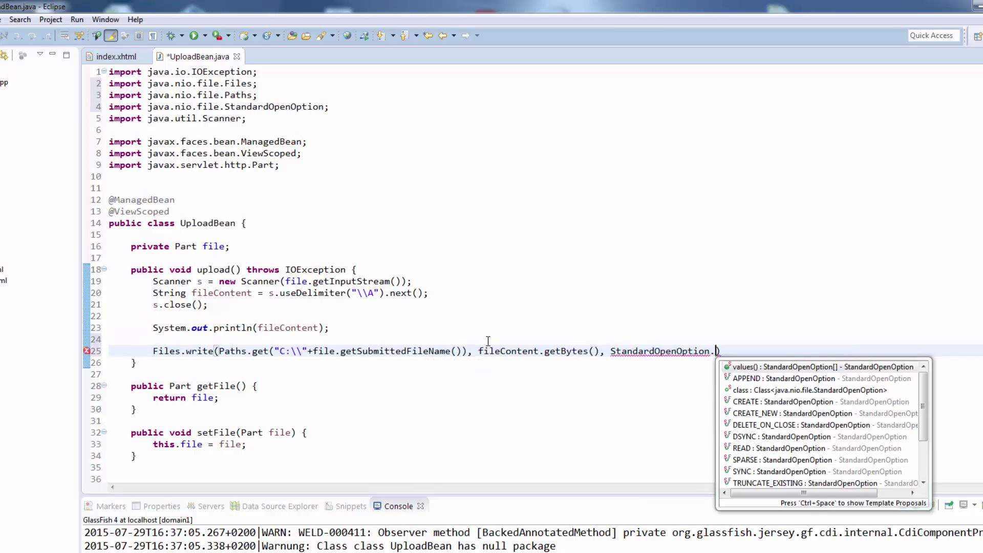
pyautogui.write('C')
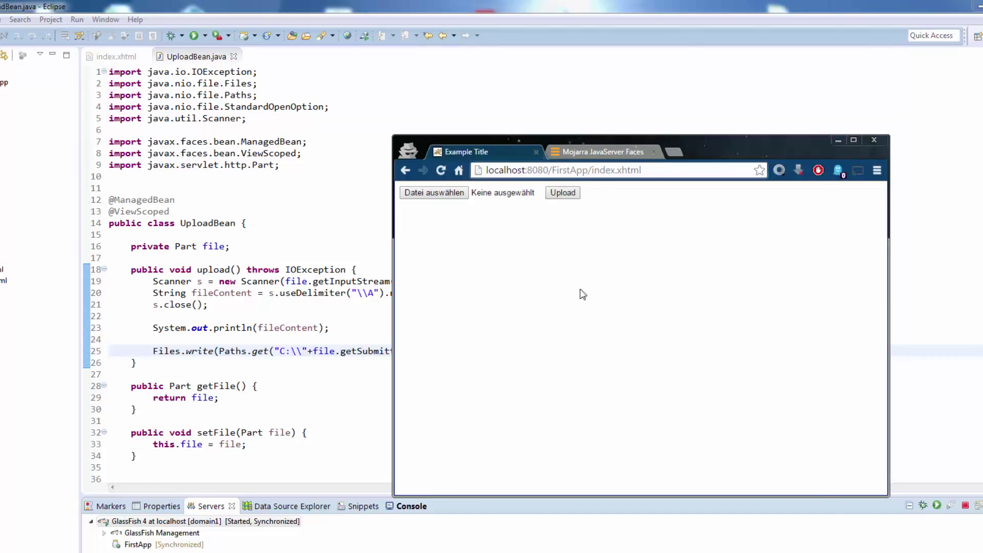
# Choose C:\Simple.txt through the upload form's file chooser
pyautogui.click(433, 192)
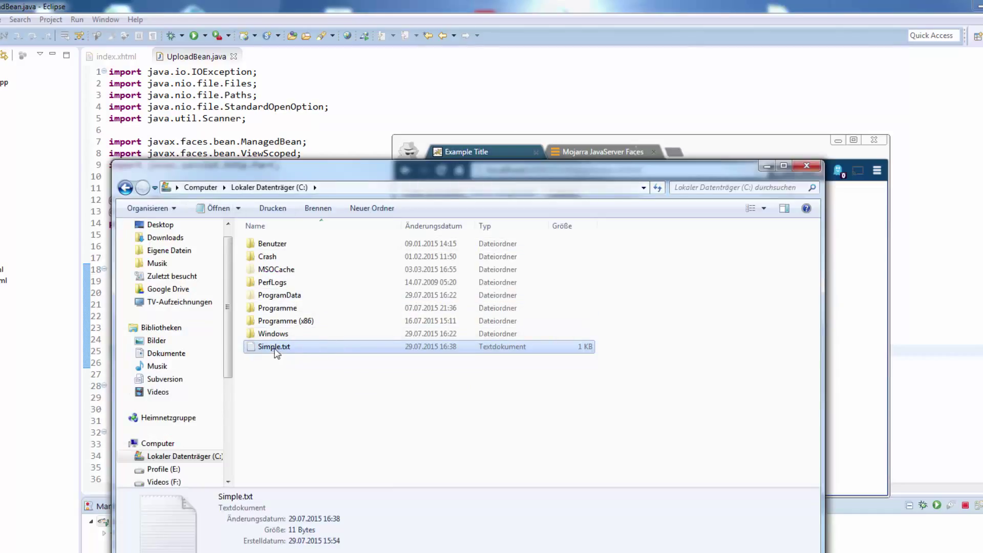
pyautogui.doubleClick(274, 346)
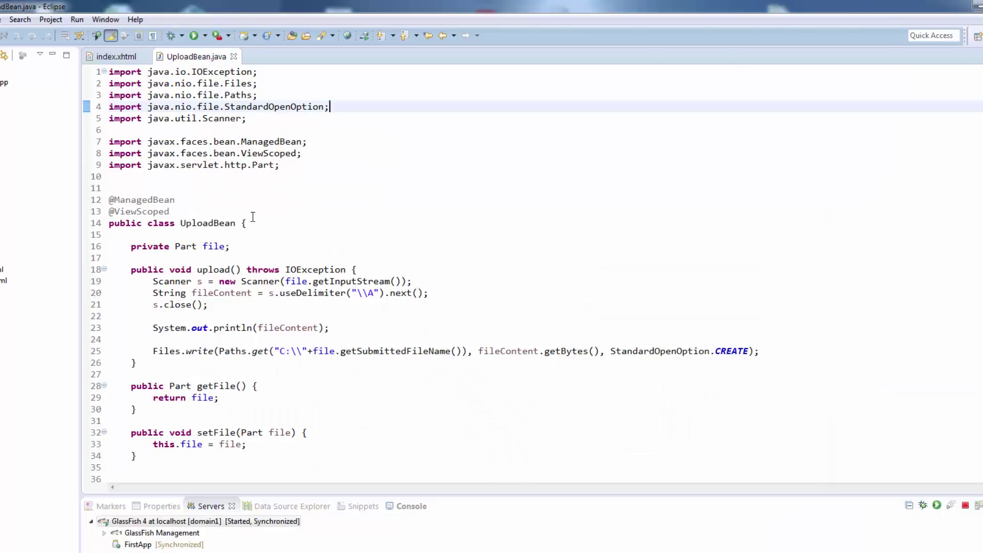
# Add validator="#{uploadBean.validate}" to the h:inputFile and return to UploadBean.java
pyautogui.click(118, 56)
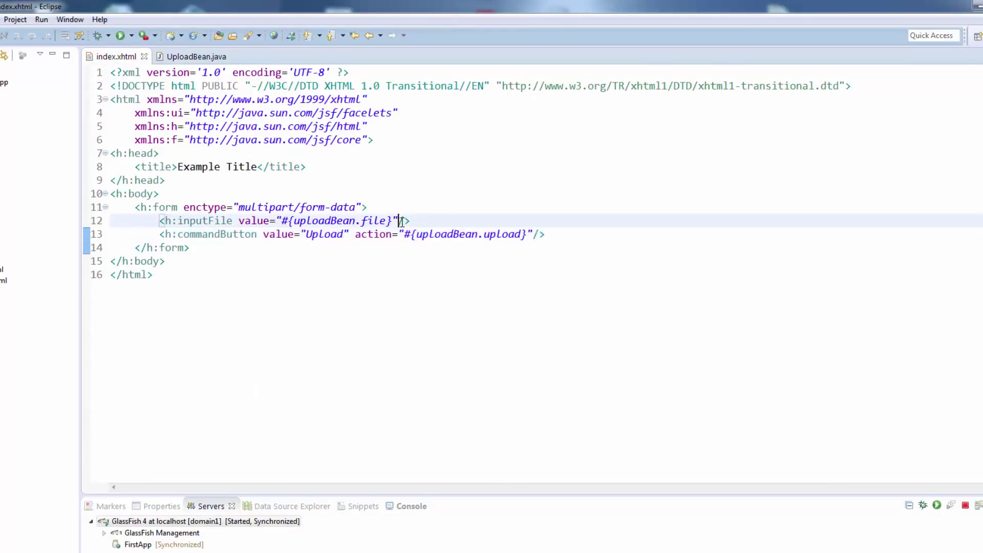
pyautogui.write('validator="#"')
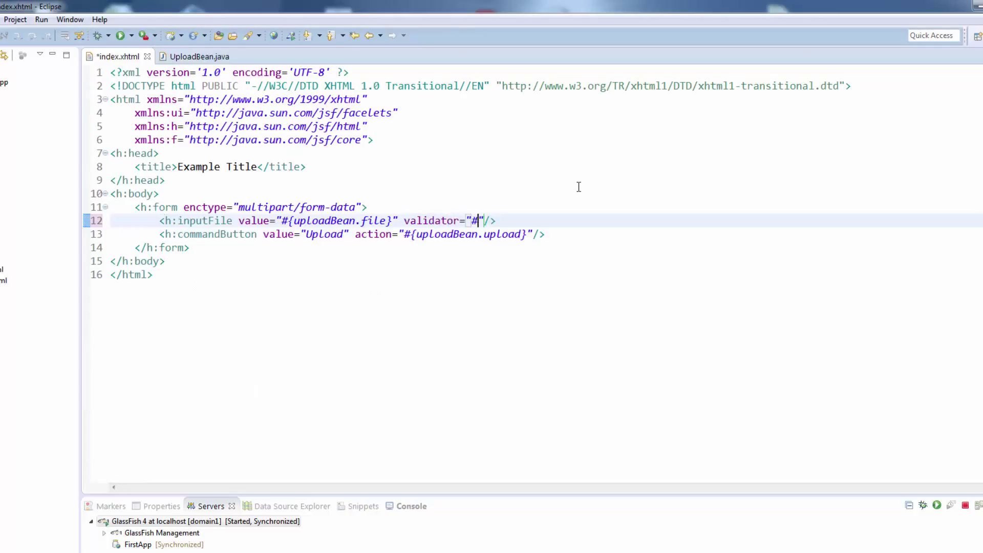
pyautogui.write('{upload}')
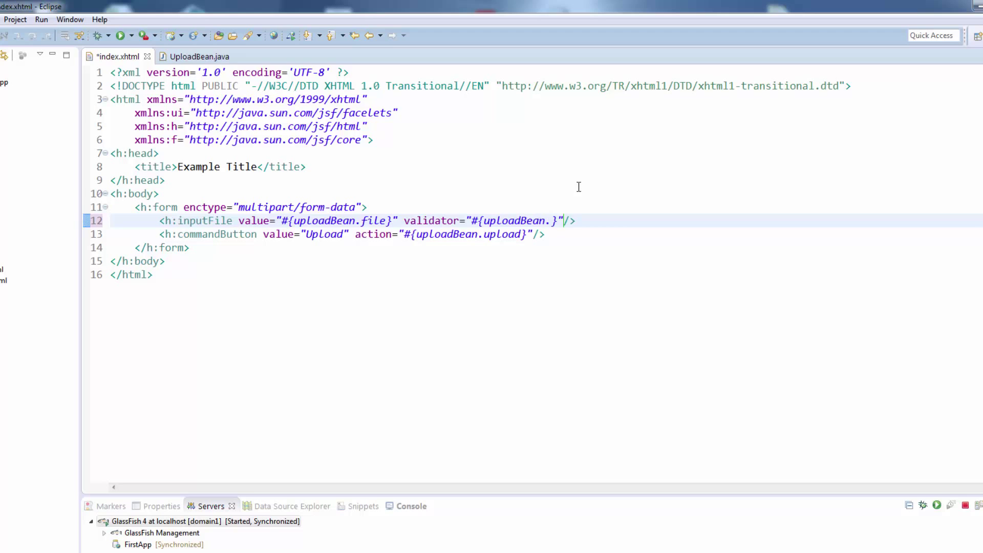
pyautogui.write('validate')
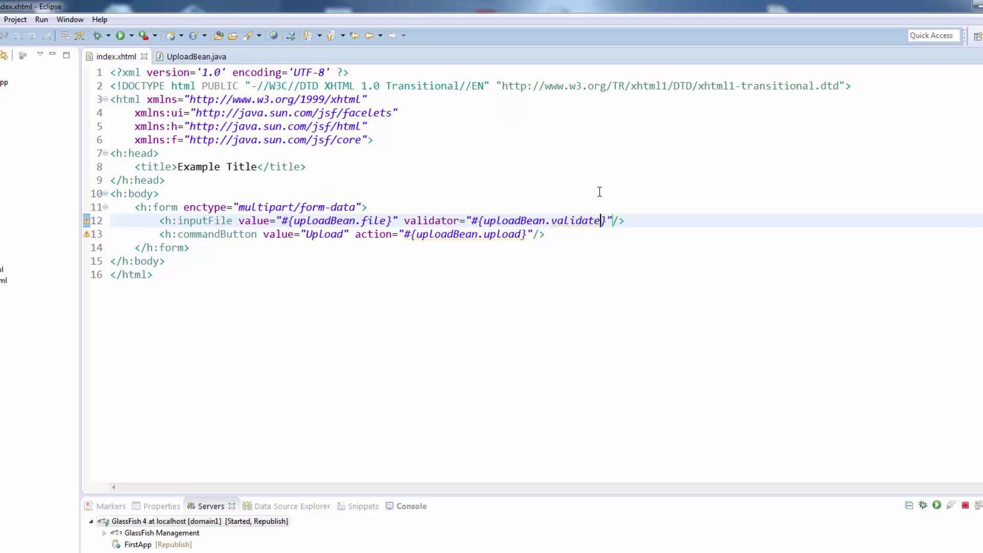
pyautogui.moveTo(464, 188)
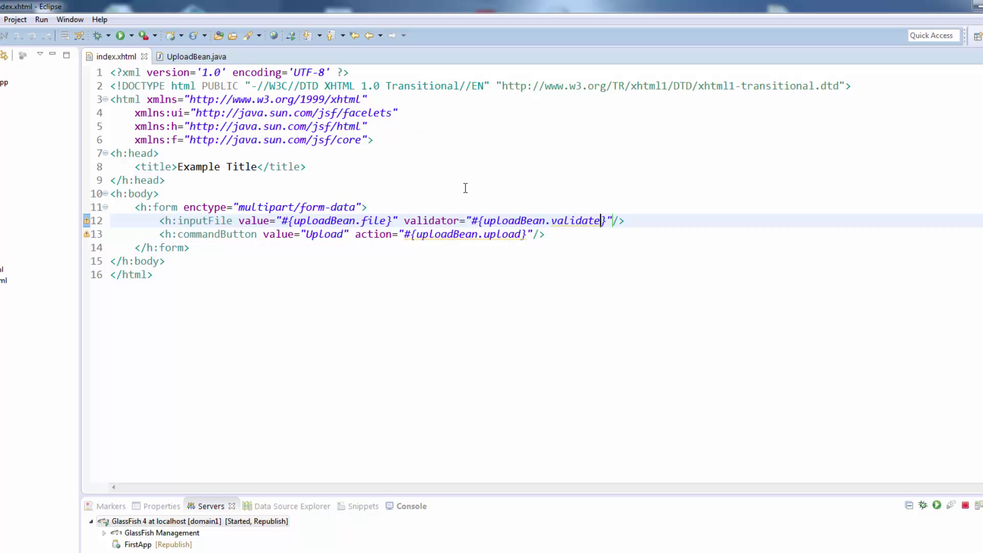
pyautogui.click(197, 56)
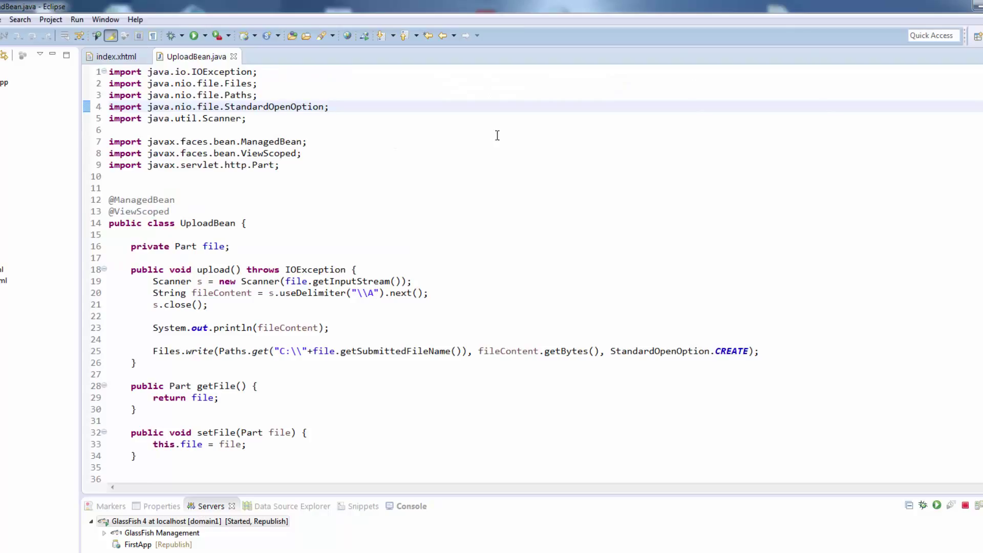
# Declare validate(FacesContext, UIComponent, Object) with a check that file.getSize() exceeds 11 bytes
pyautogui.write('public void validate(')
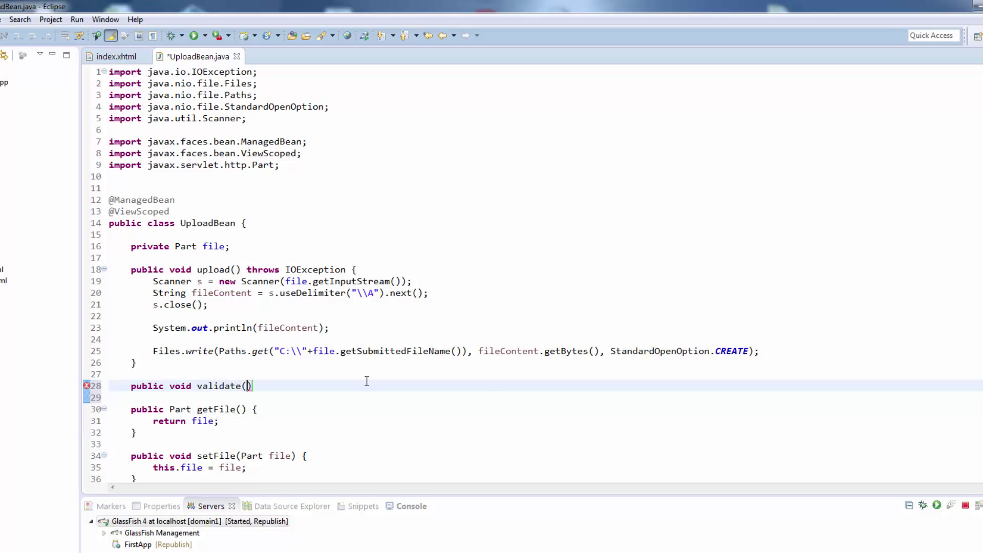
pyautogui.write('FaceContext context, UIComponent component, Object value')
pyautogui.write('Part file = (Part) value;')
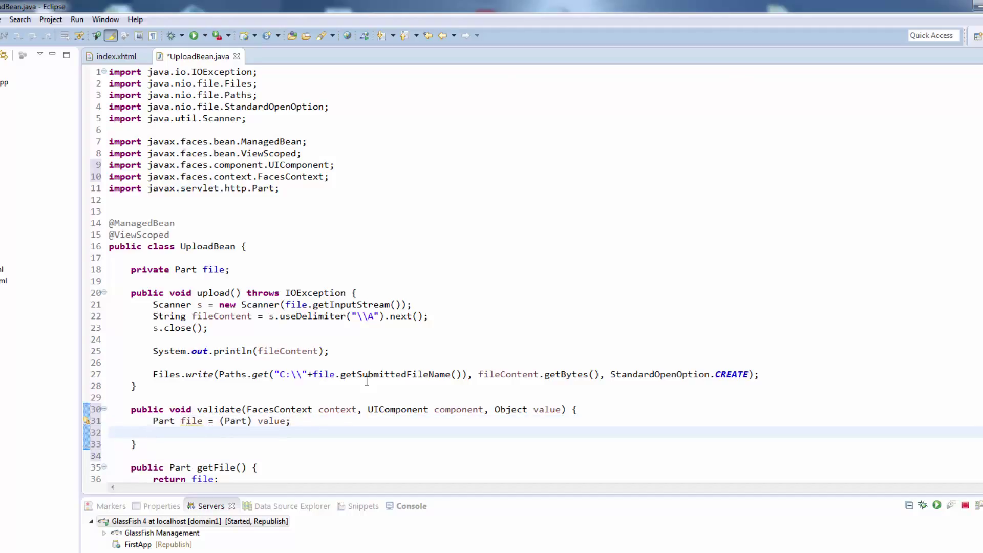
pyautogui.write('if ()')
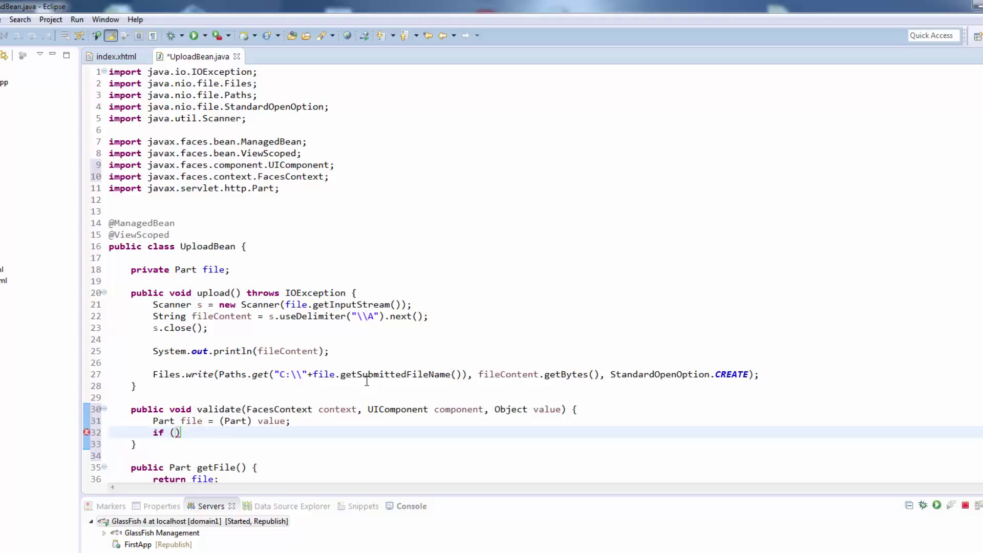
pyautogui.write('file.getSize(')
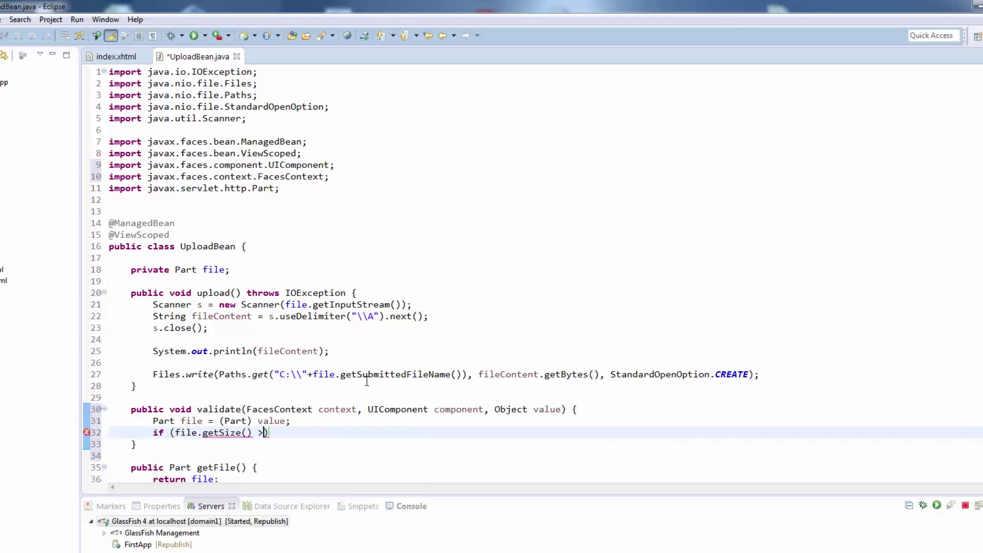
pyautogui.write('11')
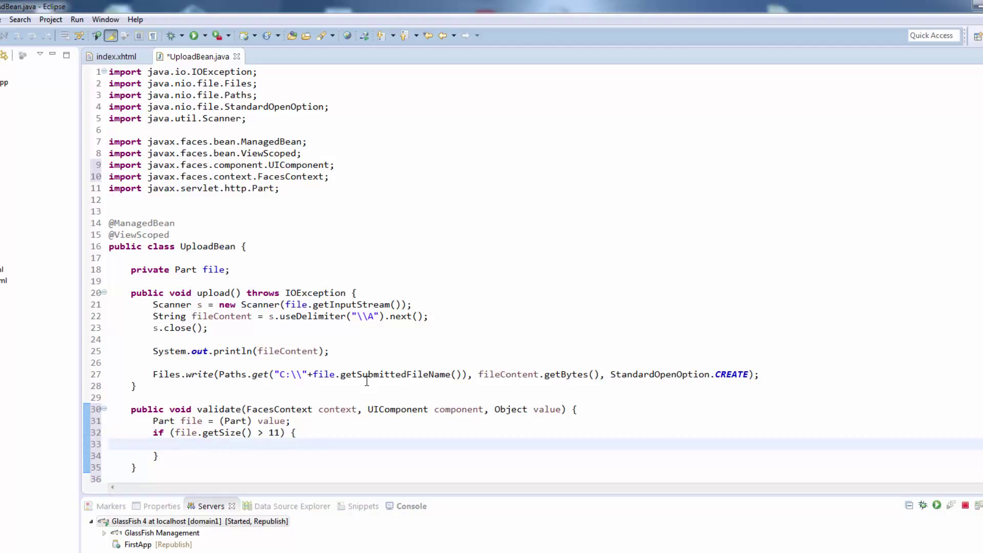
# Throw a ValidatorException with FacesMessage 'File is too large' and start a content-type check
pyautogui.write('throw new')
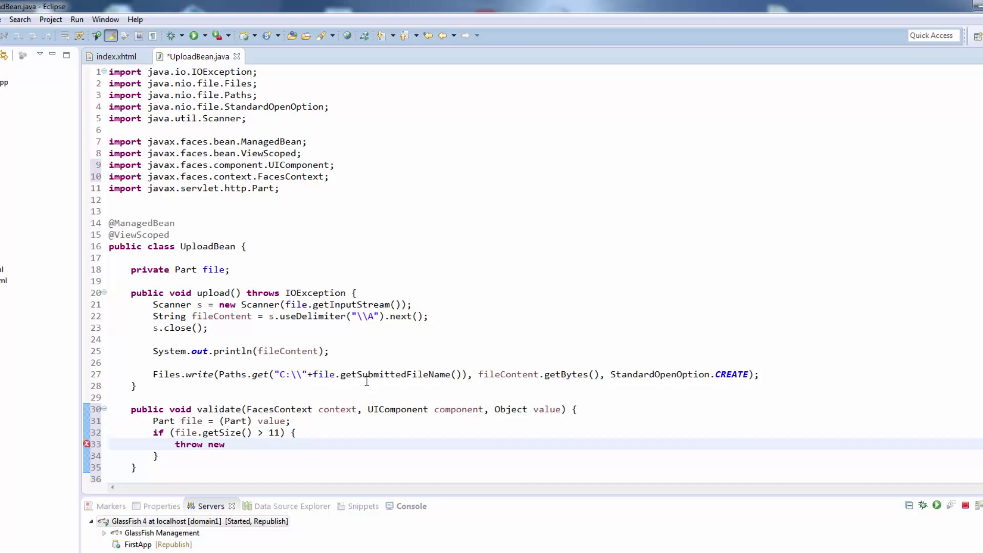
pyautogui.write('ValidatorException(new FacesMessage("File is too large"));')
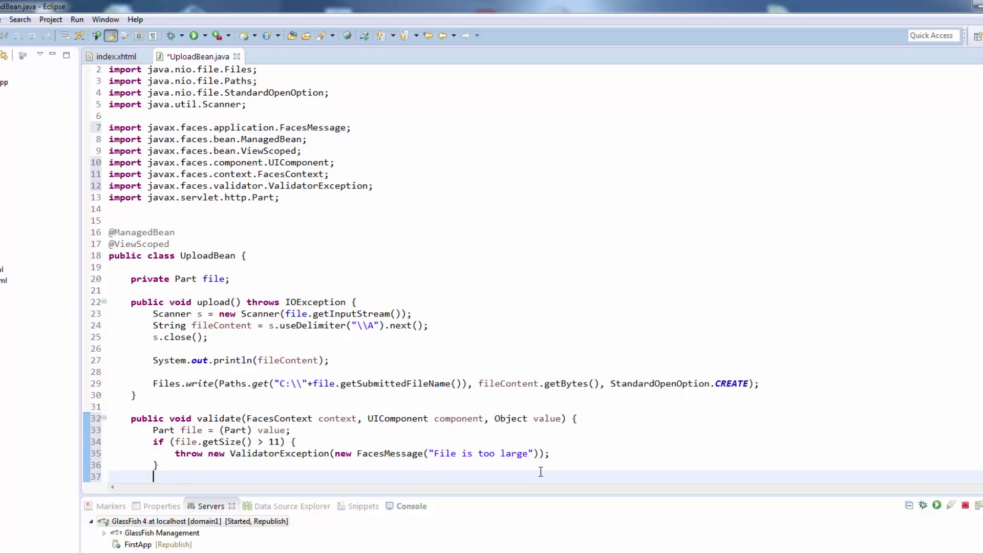
pyautogui.write('if (file.getContentType().equals("')
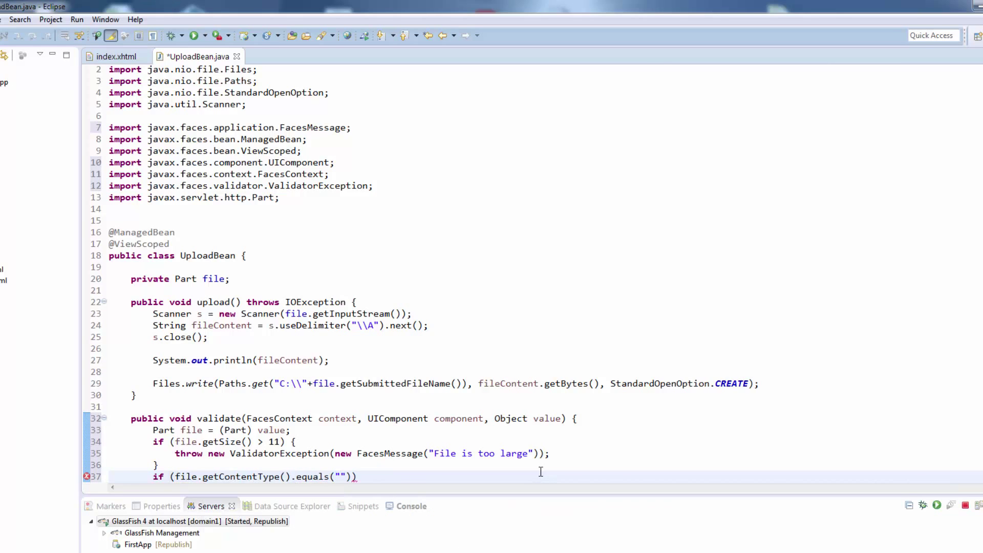
# Throw a ValidatorException with a 'not a text file' message when the content type isn't text/plain
pyautogui.write('!file.getContentType().equals("text/plain"')
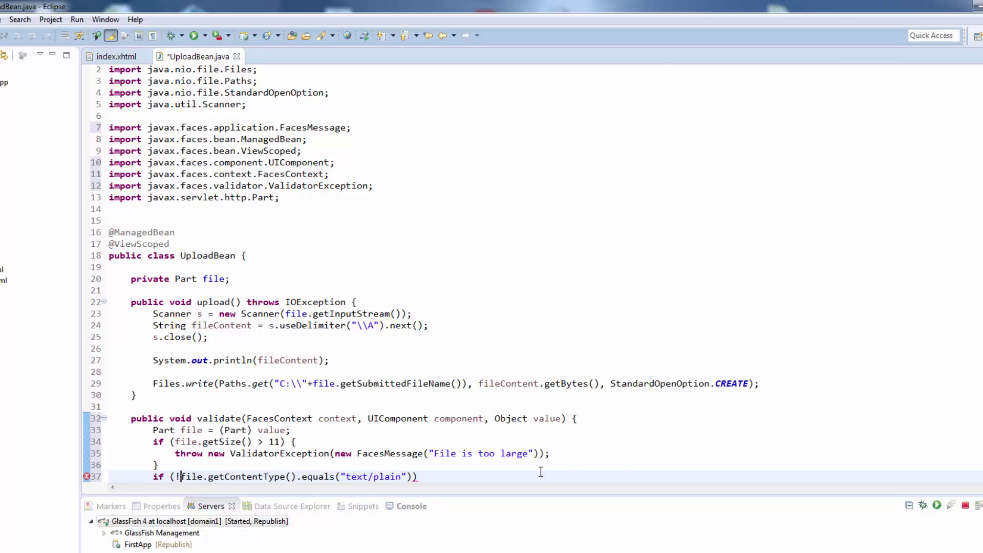
pyautogui.write('throw')
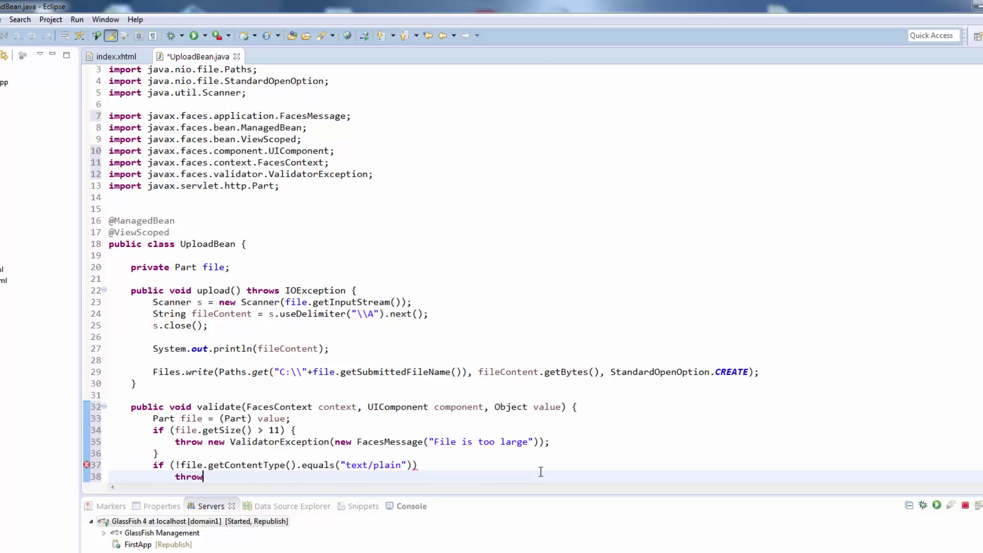
pyautogui.write('new ValidatorException(message)')
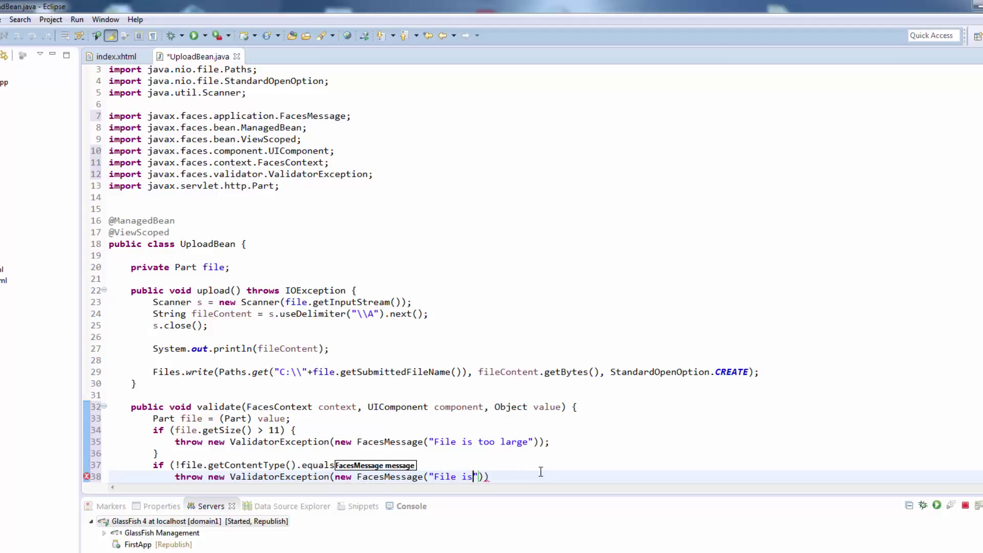
pyautogui.write('not a text fi')
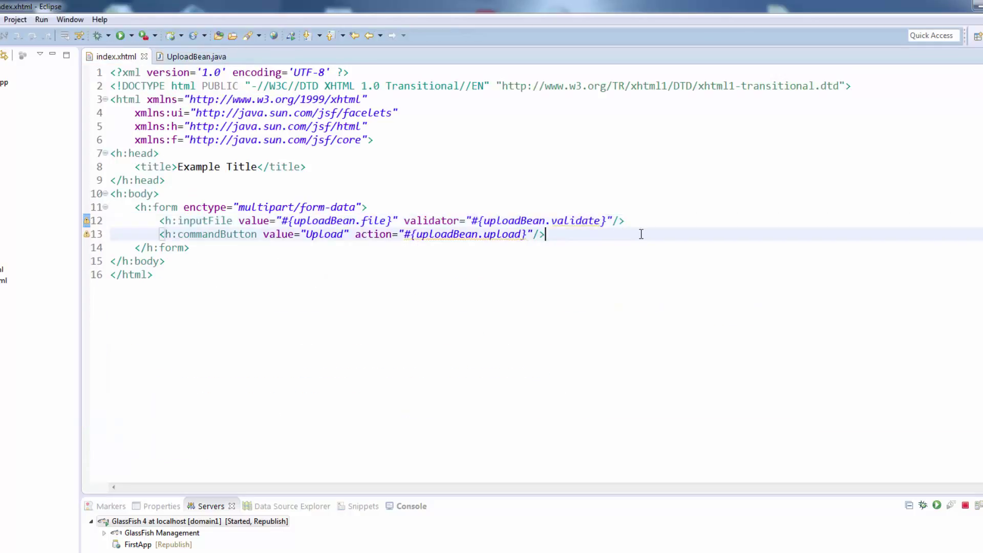
# Add an h:message for "uploader" and give the h:inputFile the id uploader
pyautogui.write('<h:messg')
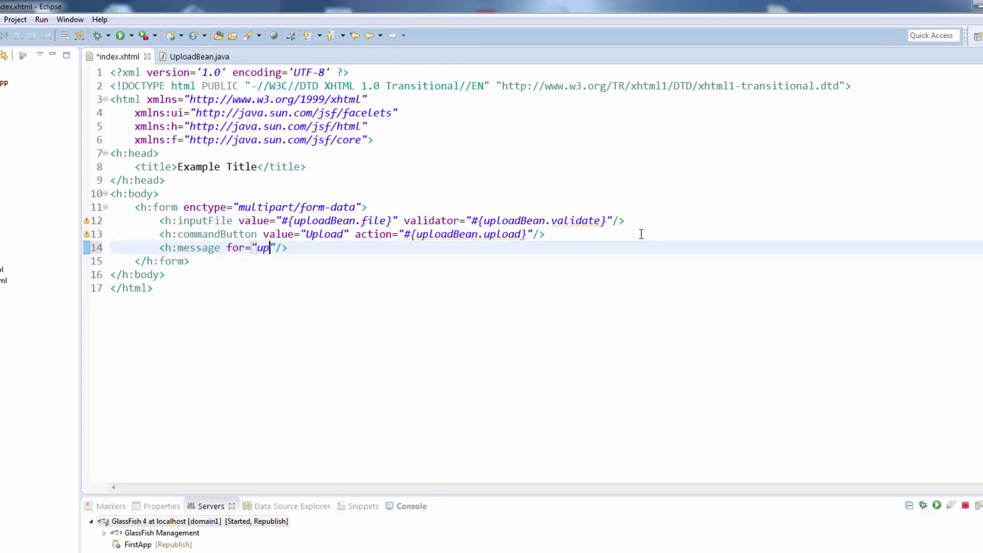
pyautogui.write('loader')
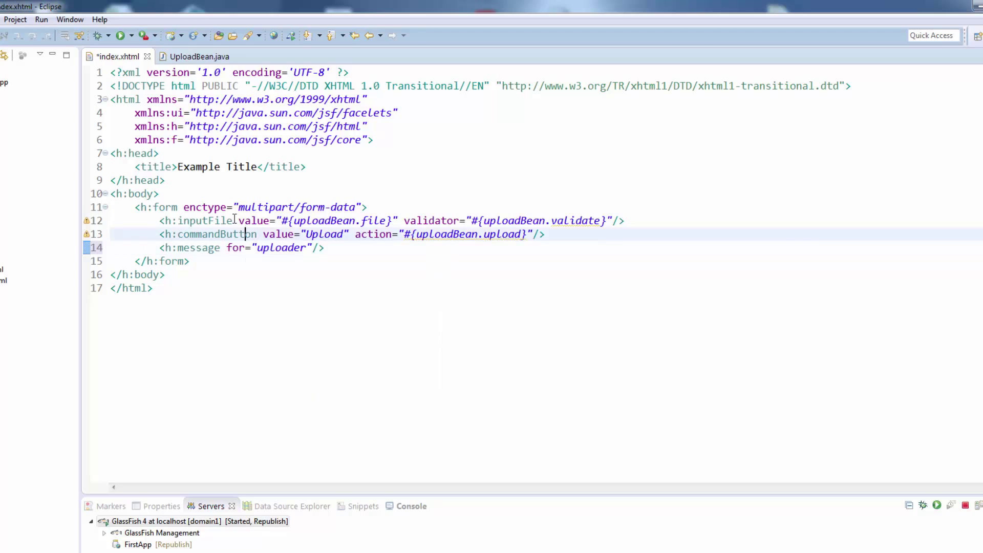
pyautogui.write('id="uploaded"')
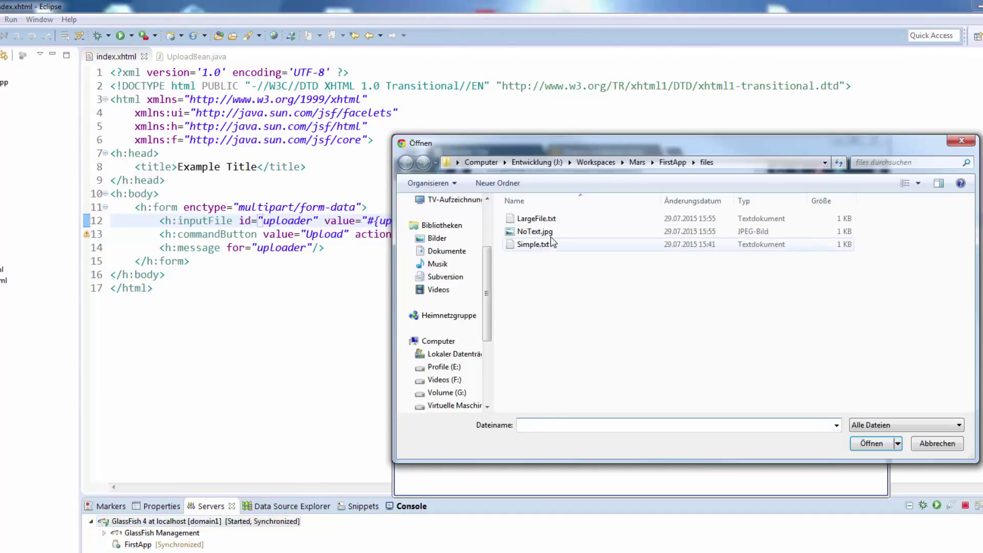
# Upload Simple.txt, then upload a larger file and get the 'File is too large' message
pyautogui.doubleClick(532, 244)
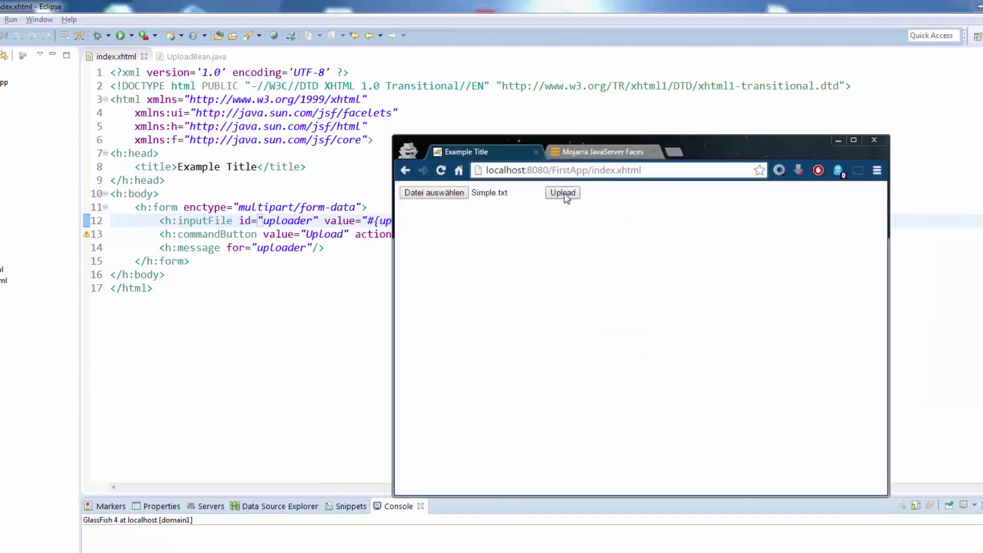
pyautogui.click(562, 193)
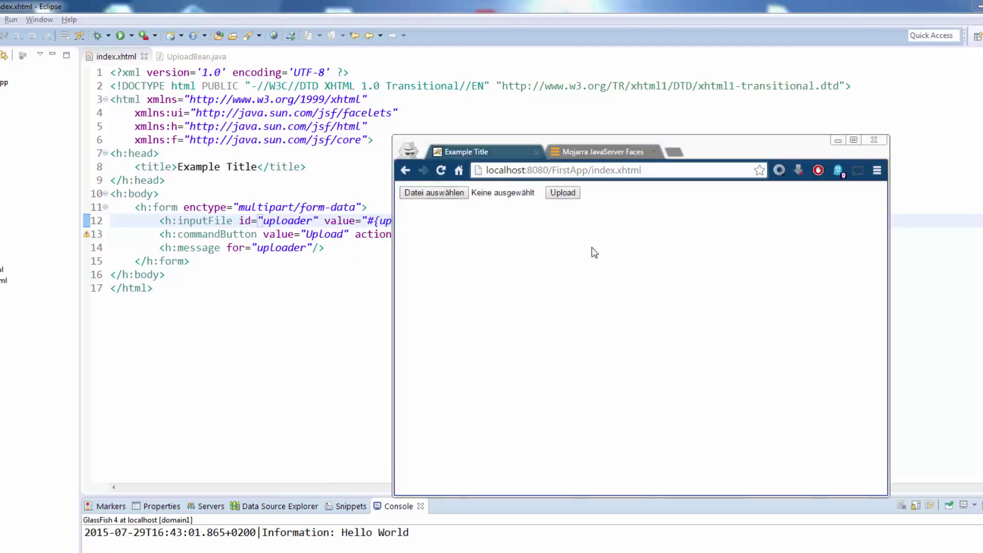
pyautogui.click(561, 192)
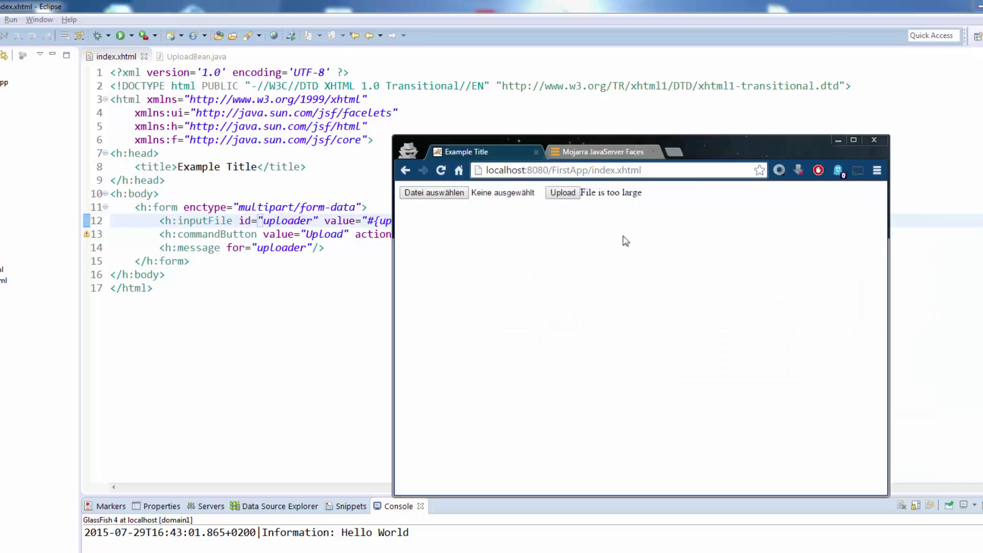
pyautogui.click(433, 192)
pyautogui.write('<f:ajax></f:ajax>')
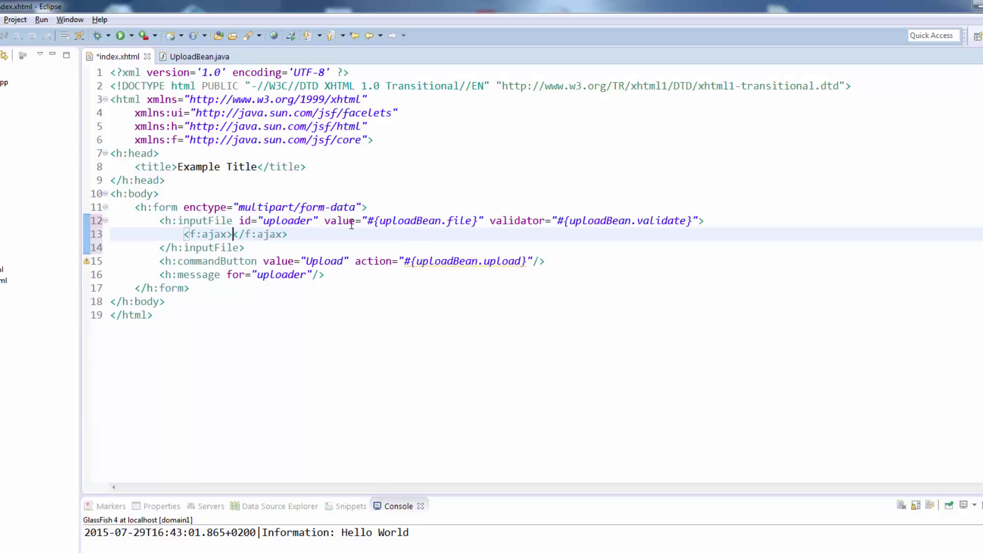
pyautogui.write('listener=""/>')
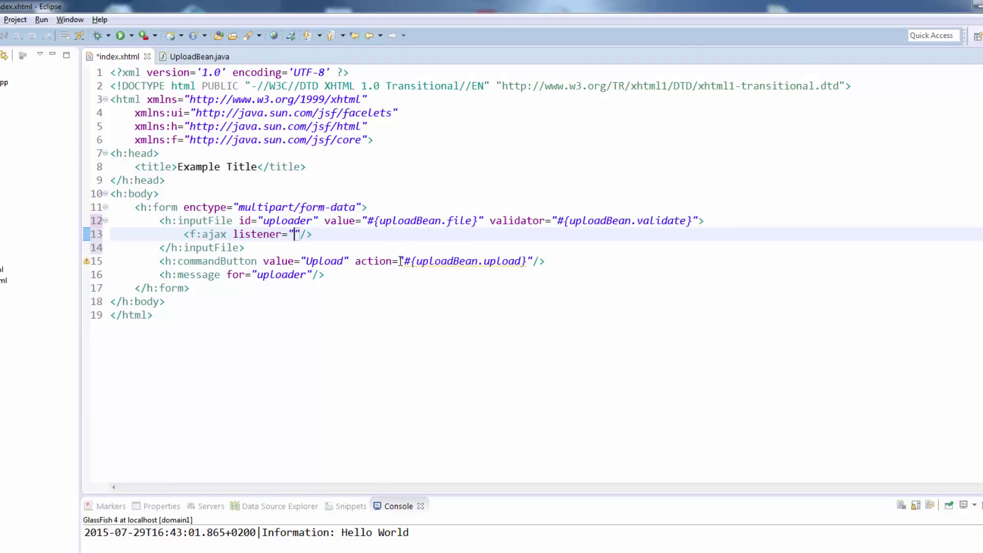
pyautogui.write('#{u')
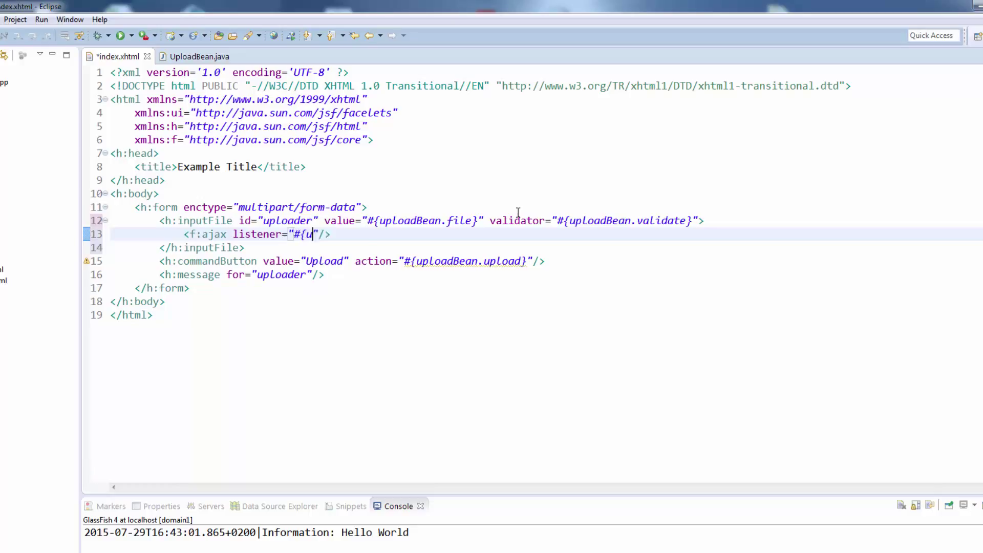
pyautogui.write('ploadBean.upload}')
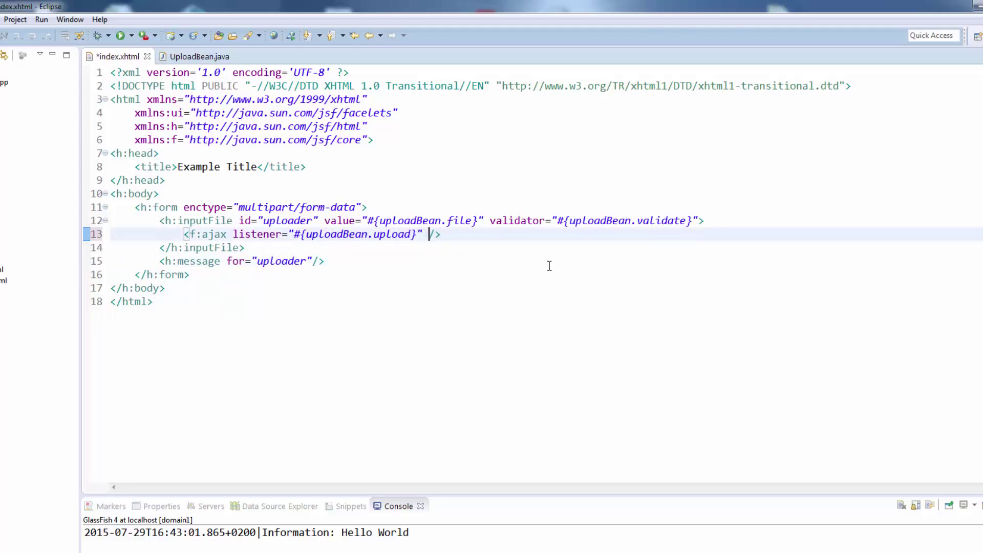
pyautogui.write('render=""')
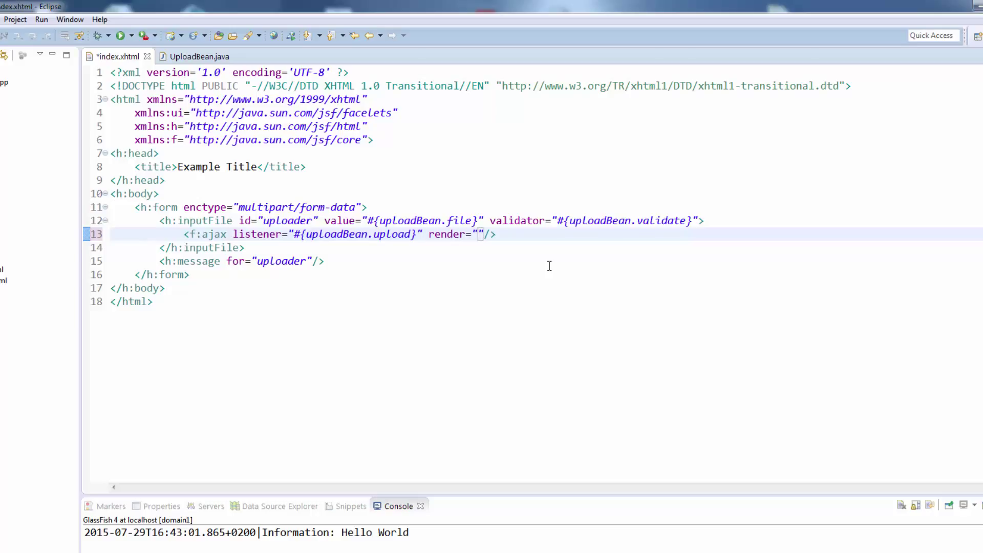
pyautogui.write('@form')
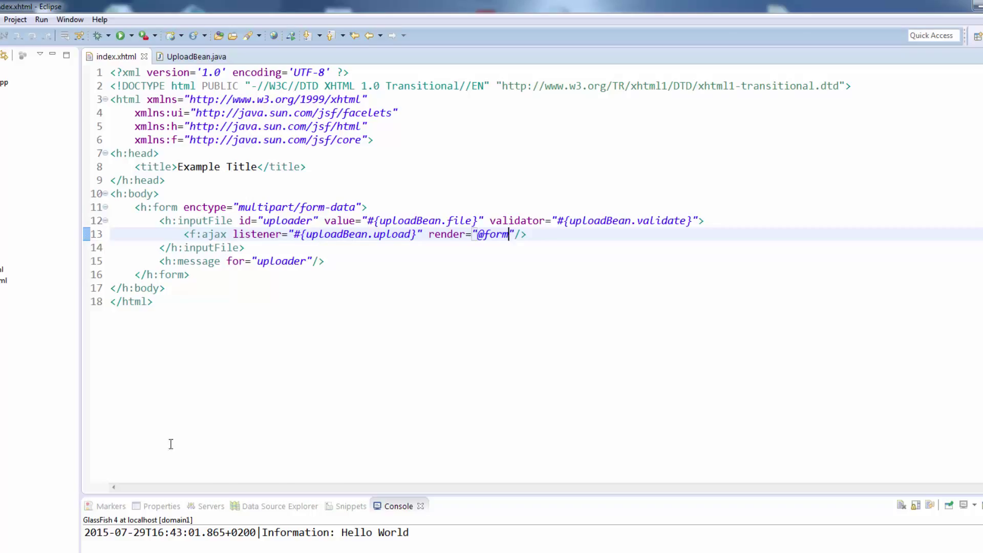
pyautogui.click(210, 506)
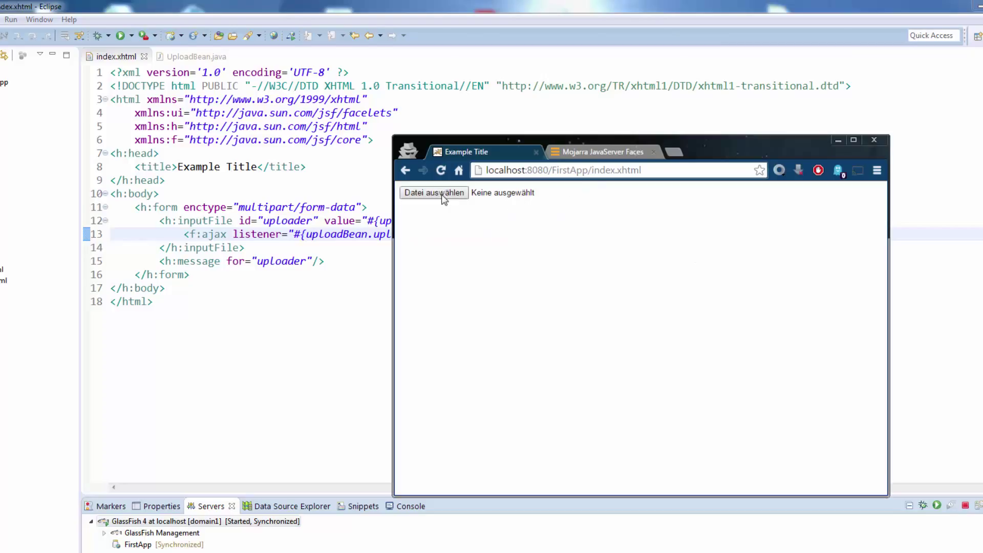
# Pick the large file and see 'File is too large' appear immediately via ajax
pyautogui.click(434, 192)
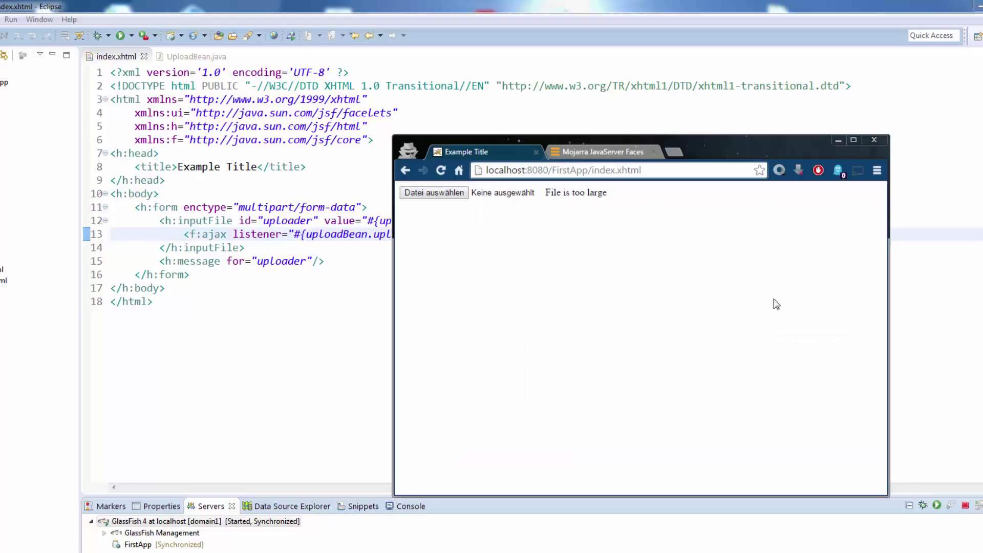
pyautogui.doubleClick(574, 192)
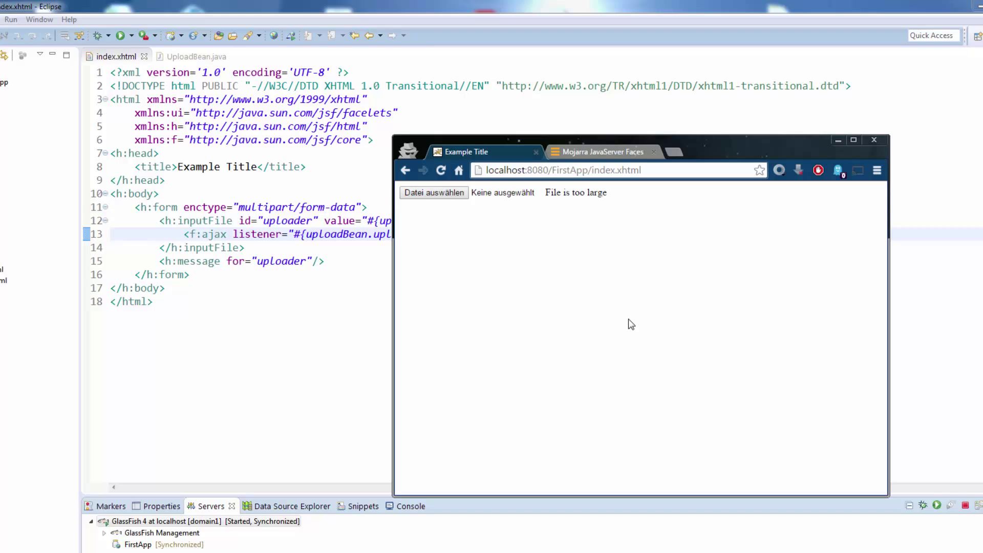
pyautogui.moveTo(624, 347)
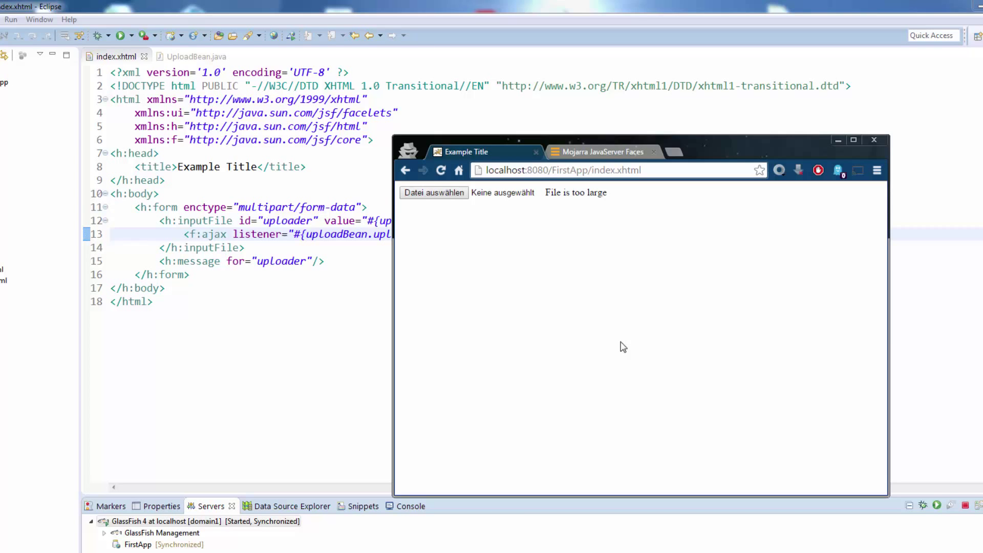
pyautogui.moveTo(674, 366)
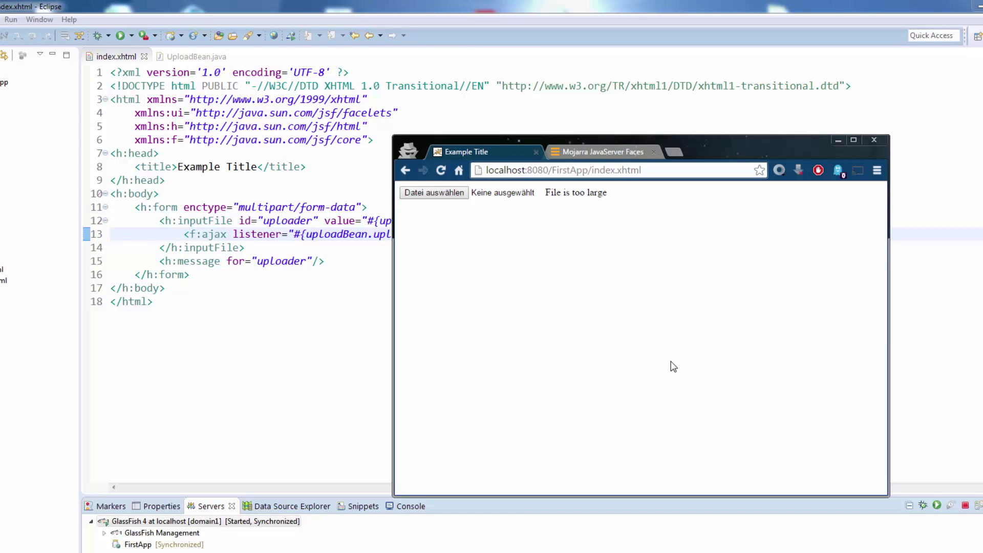